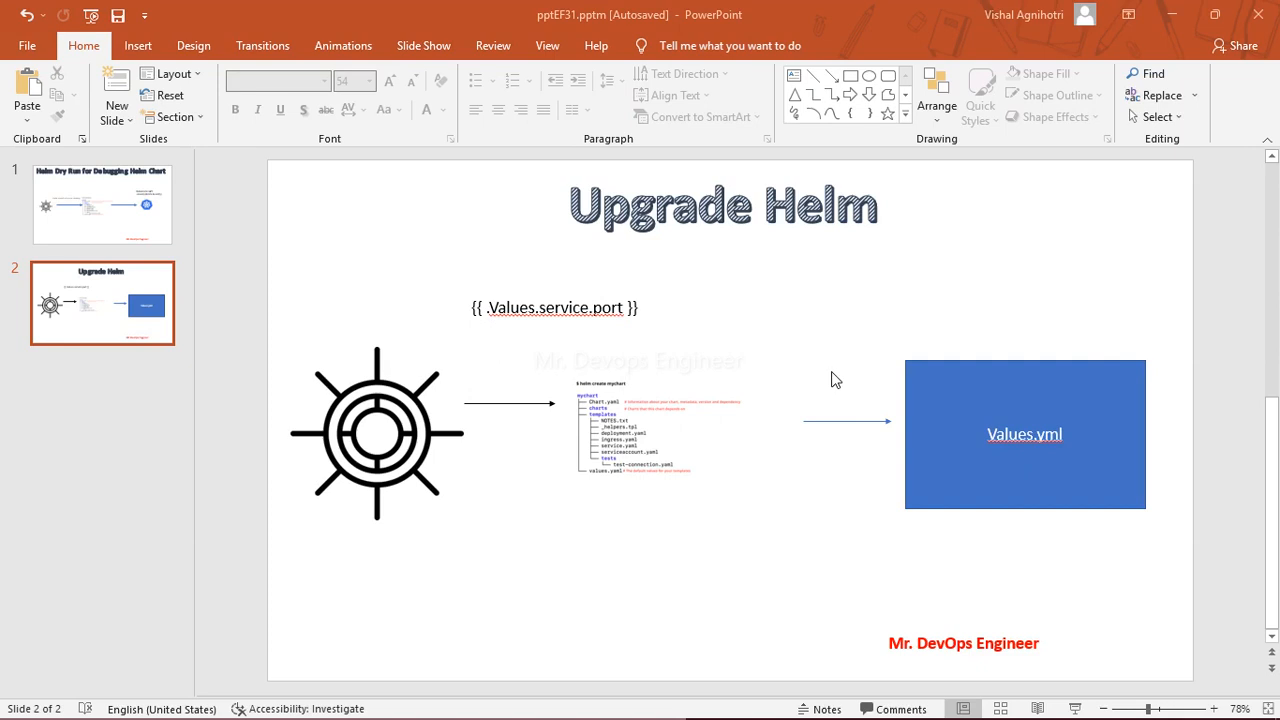
mouse_move(1040, 700)
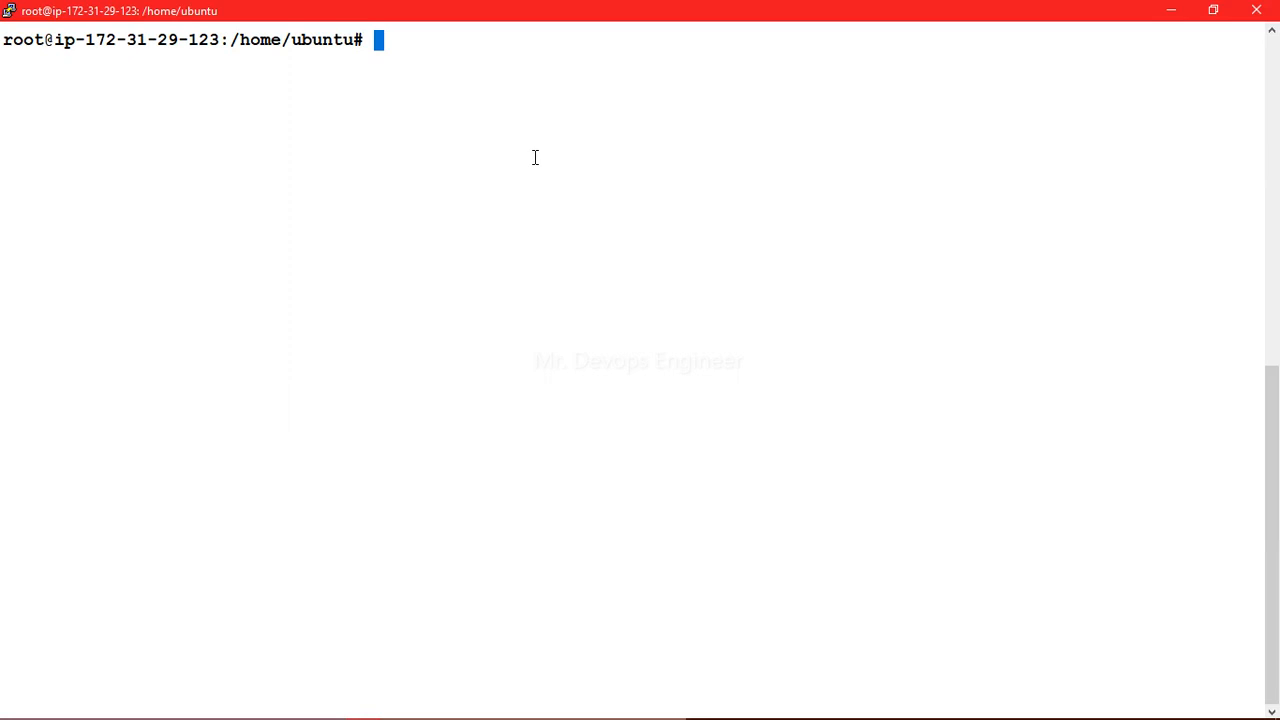
List the home directory, then create a new Helm chart named helloworld.
text(ls)
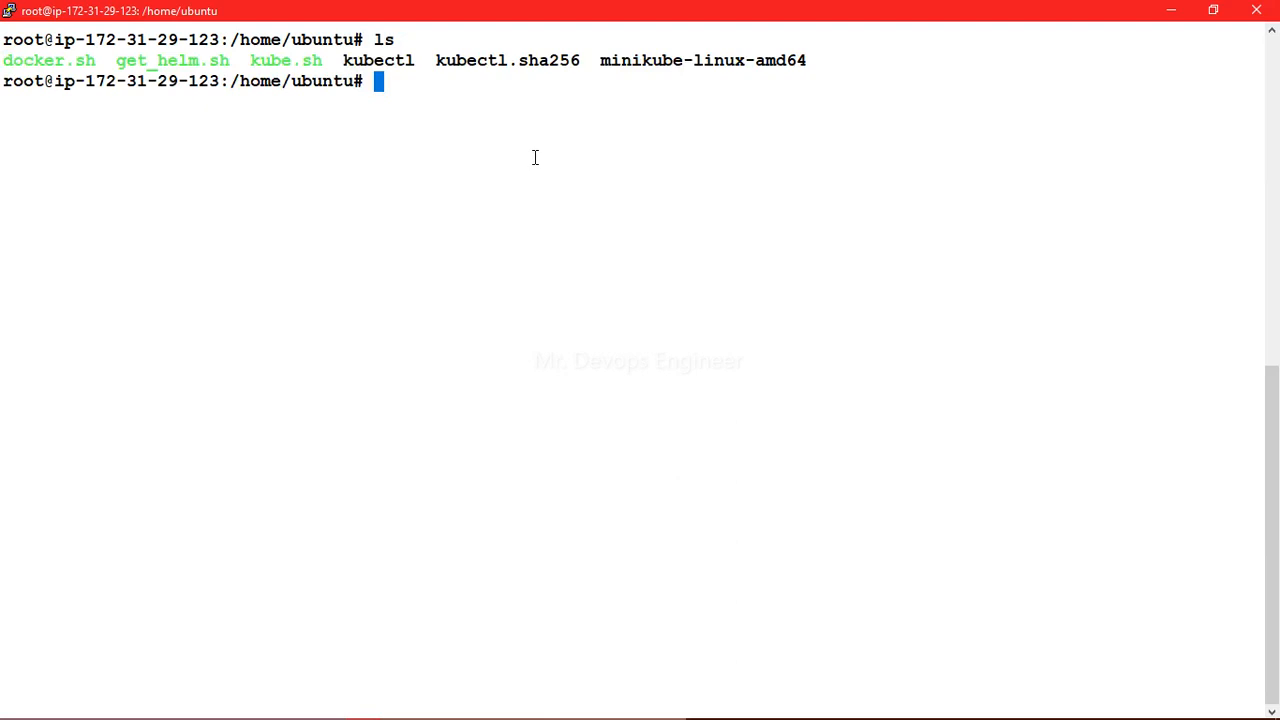
text(helm)
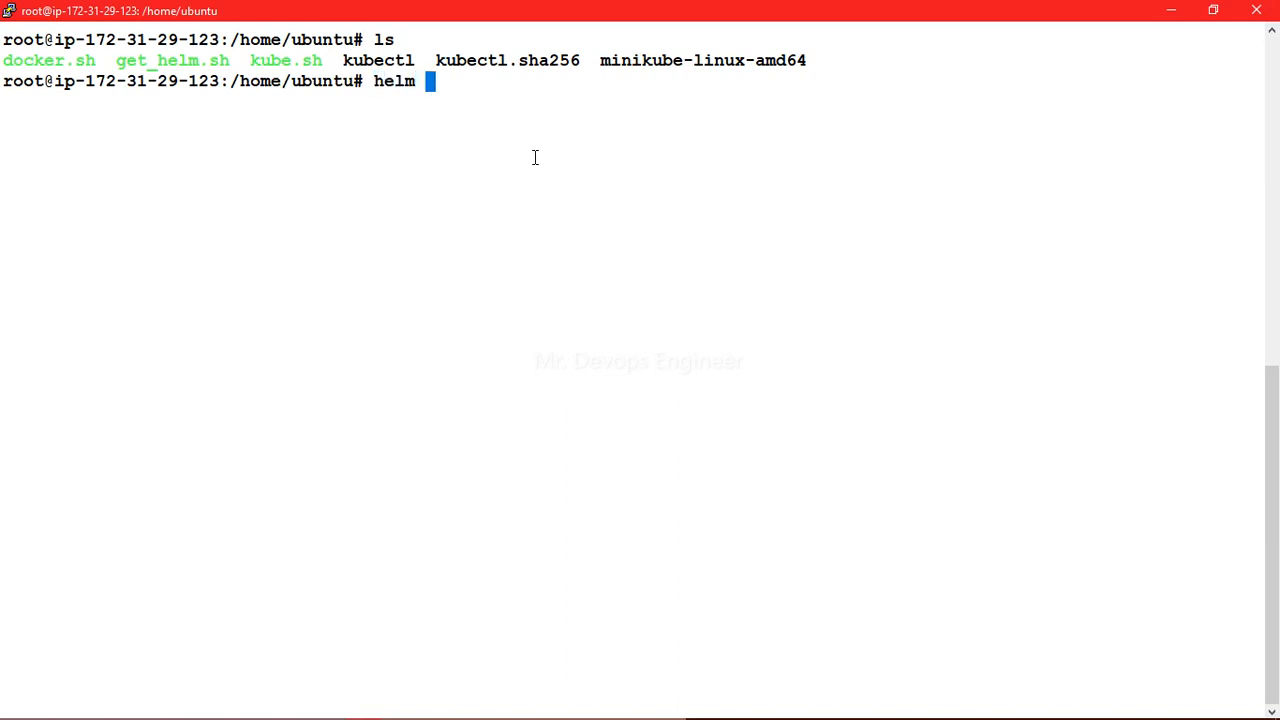
text(create)
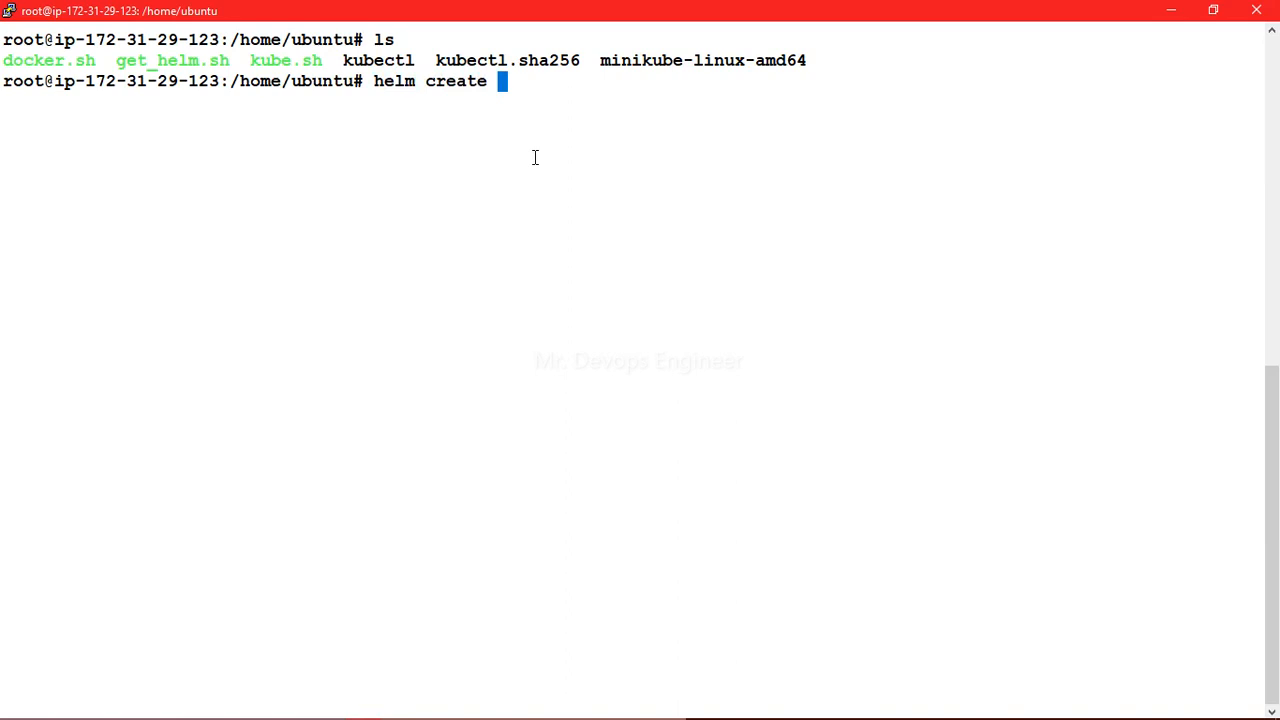
text(helloworld)
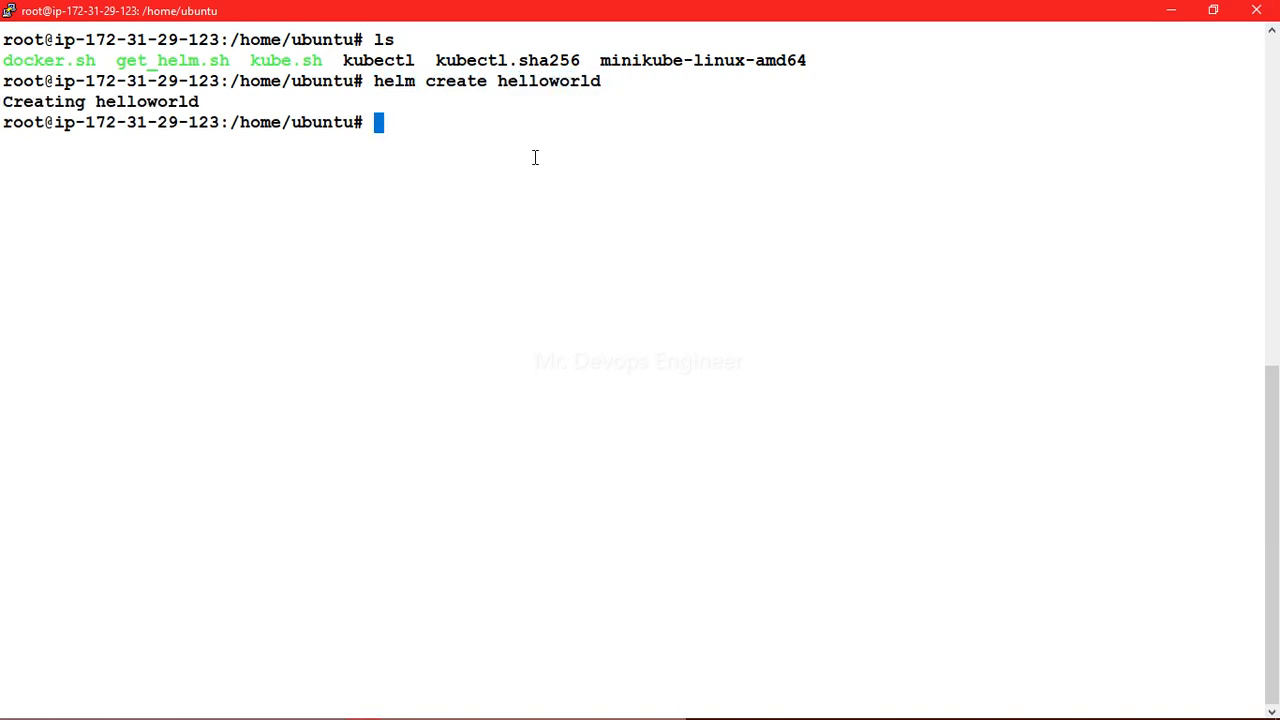
List the directory again to see helloworld and start a tree listing of the chart.
text(ls)
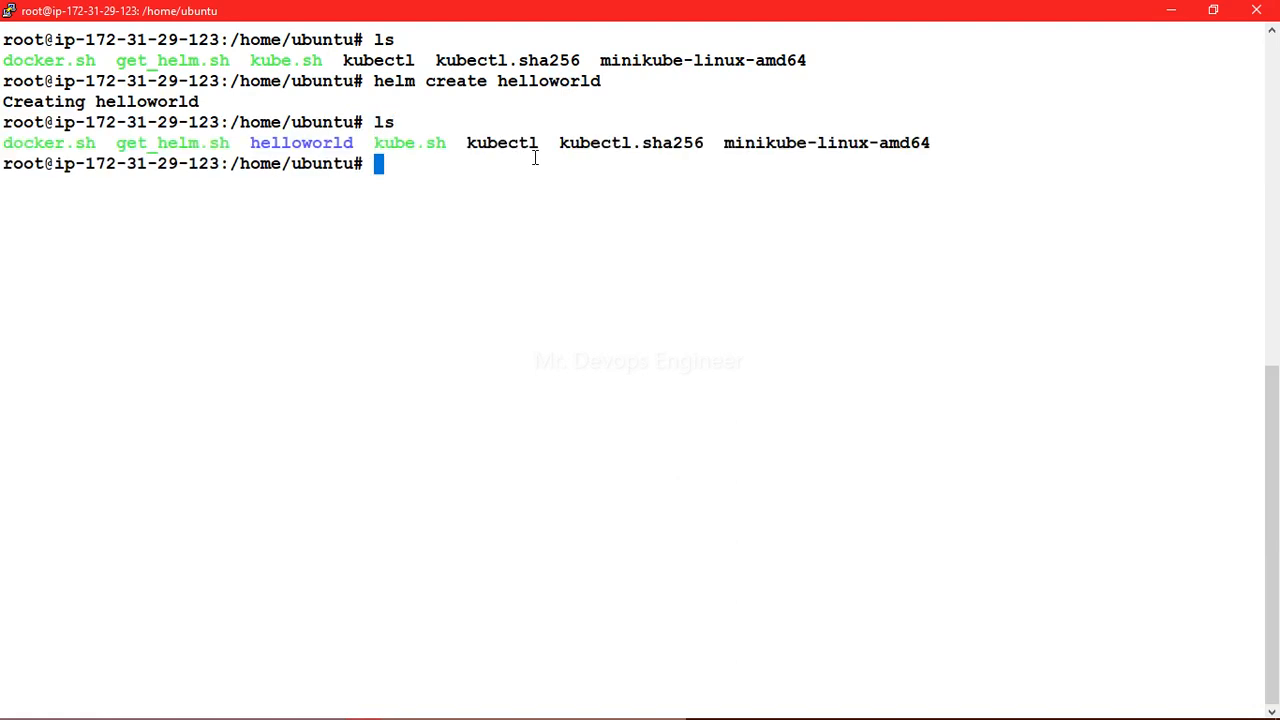
text(tree helloworld/)
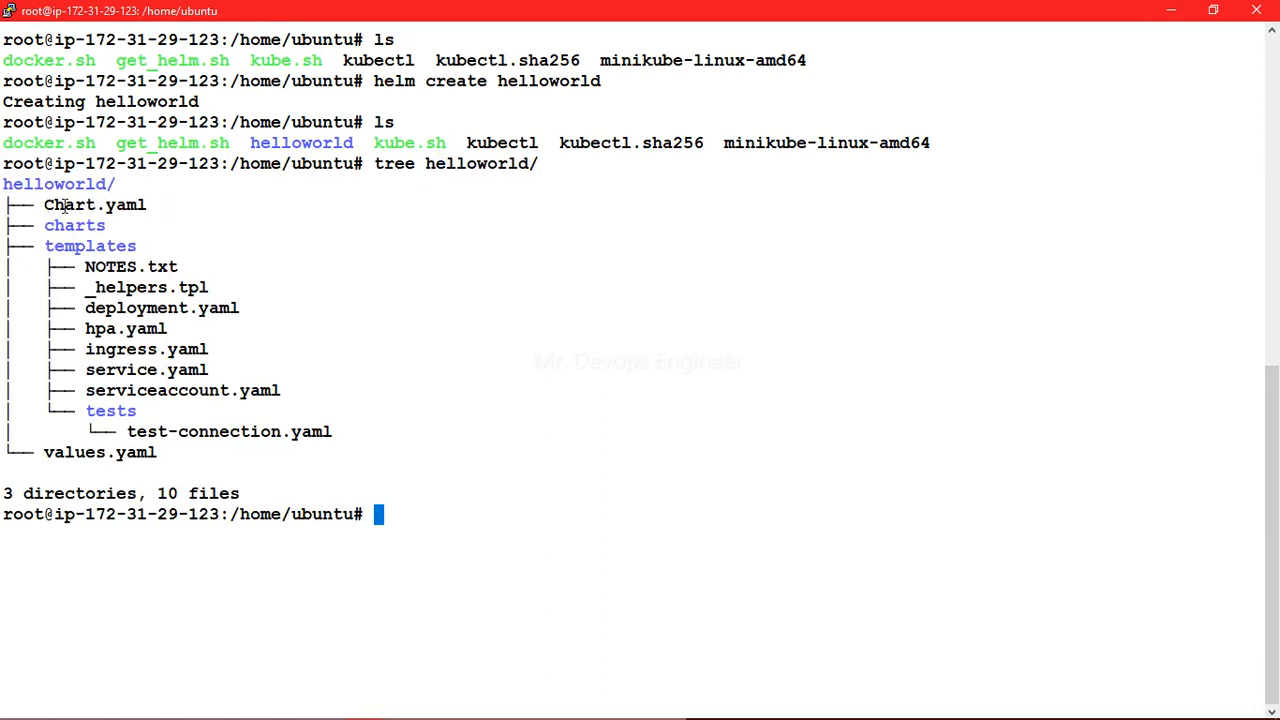
Highlight entries in the helloworld tree output showing Chart.yaml, templates and values.yaml.
double_click(94, 204)
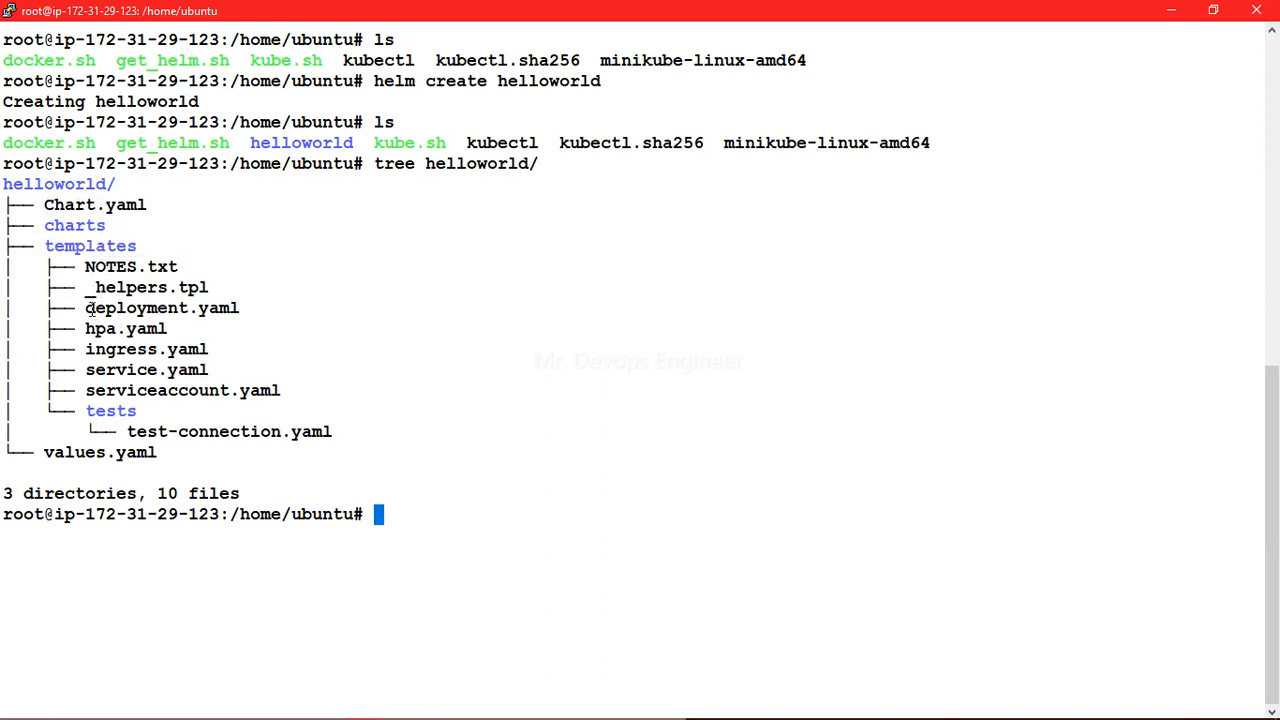
double_click(116, 368)
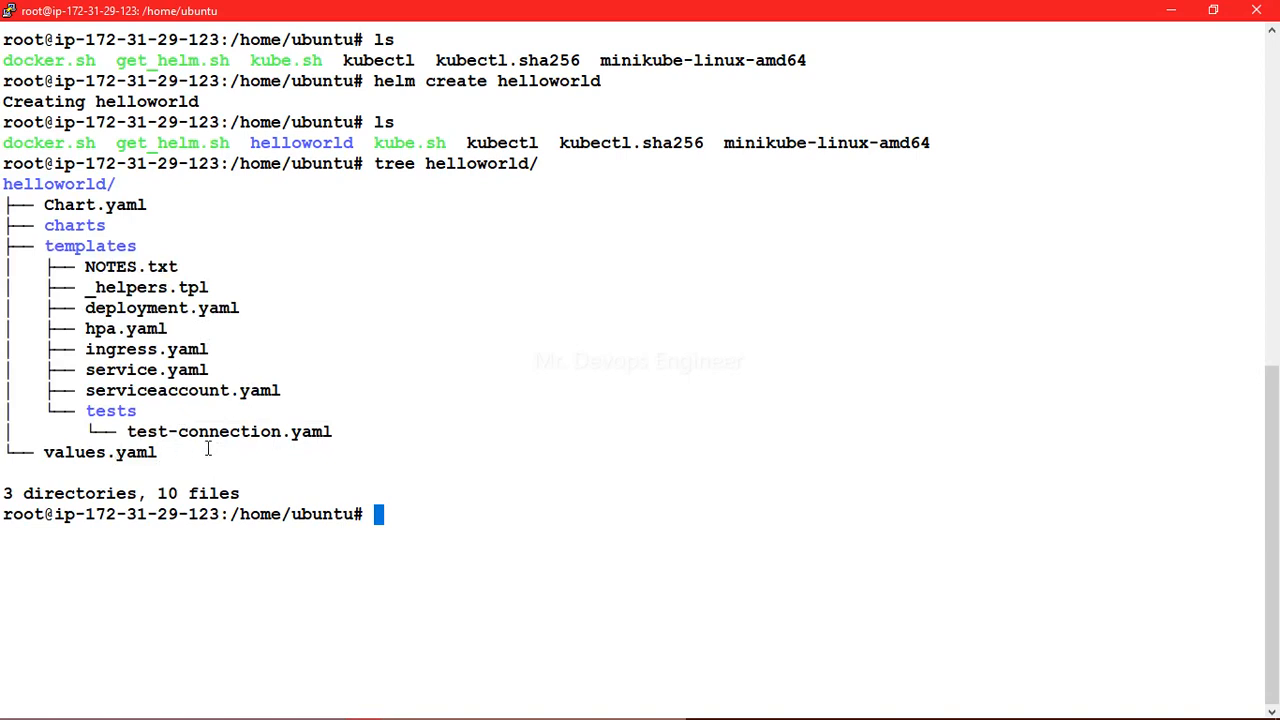
mouse_move(418, 504)
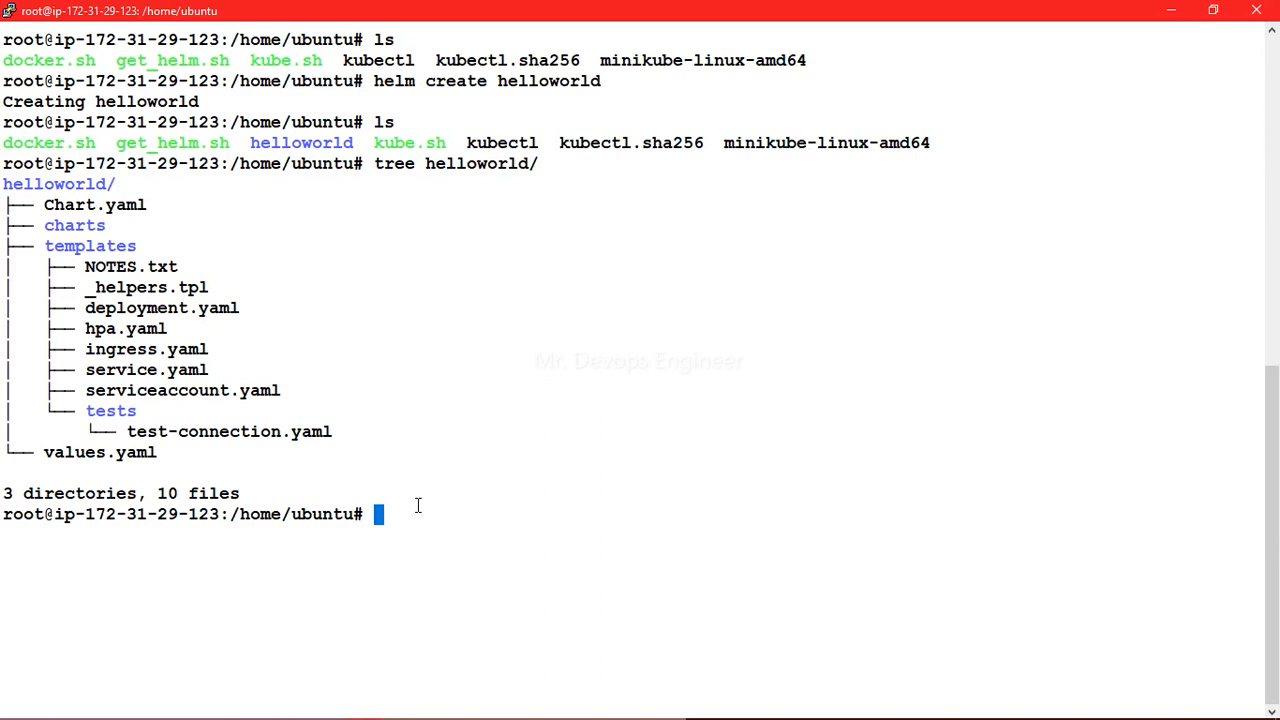
mouse_move(886, 636)
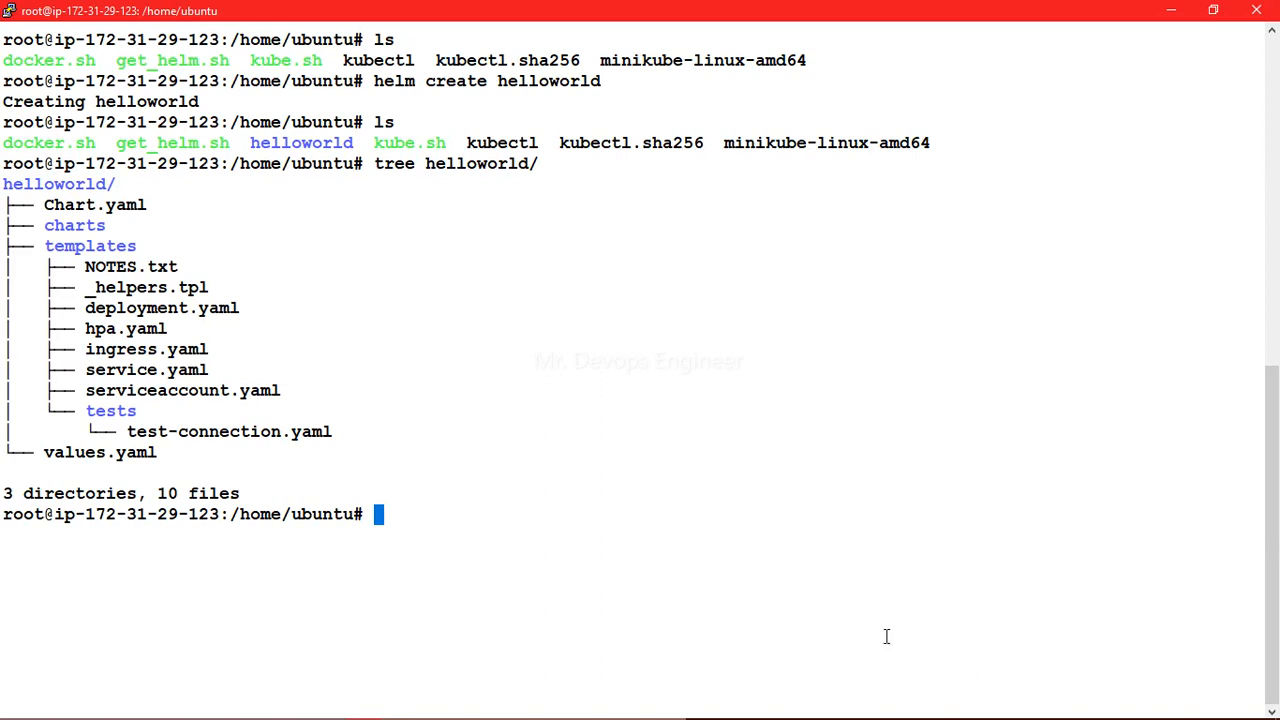
mouse_move(752, 600)
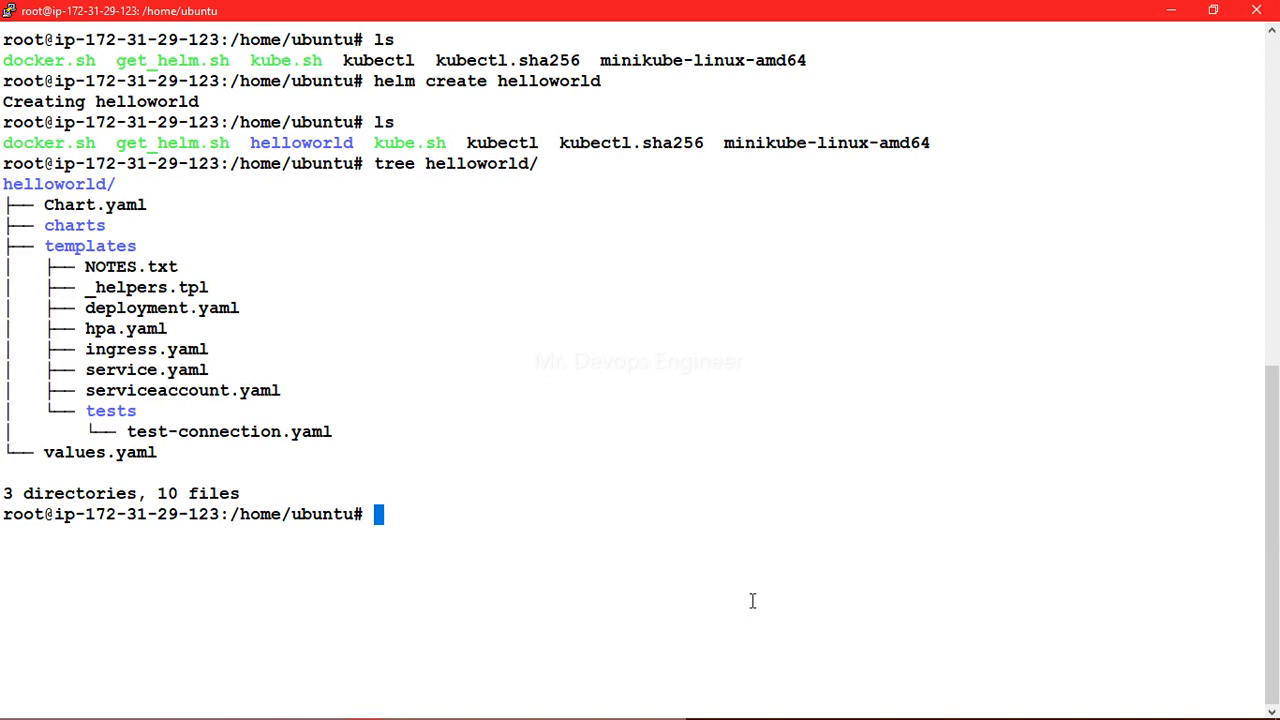
Install the helloworld/ chart as release myrelease1, then start a helm list command.
text(helm install m)
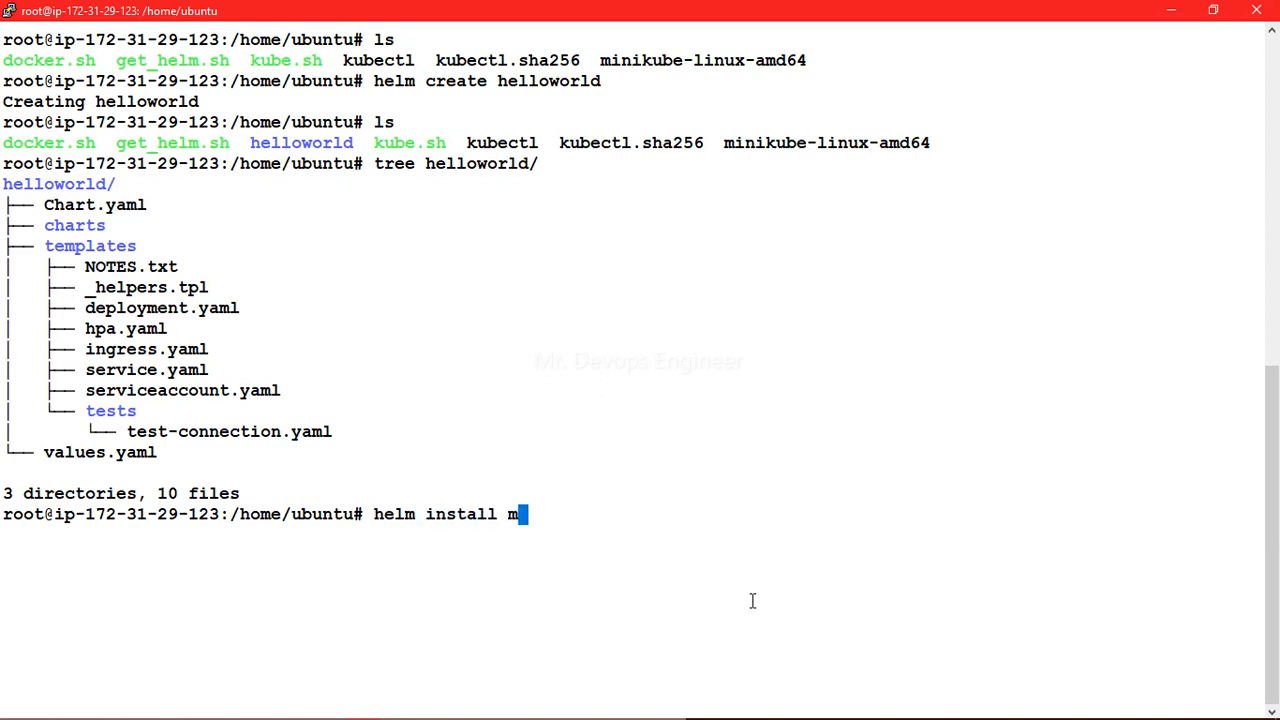
text(yrelease)
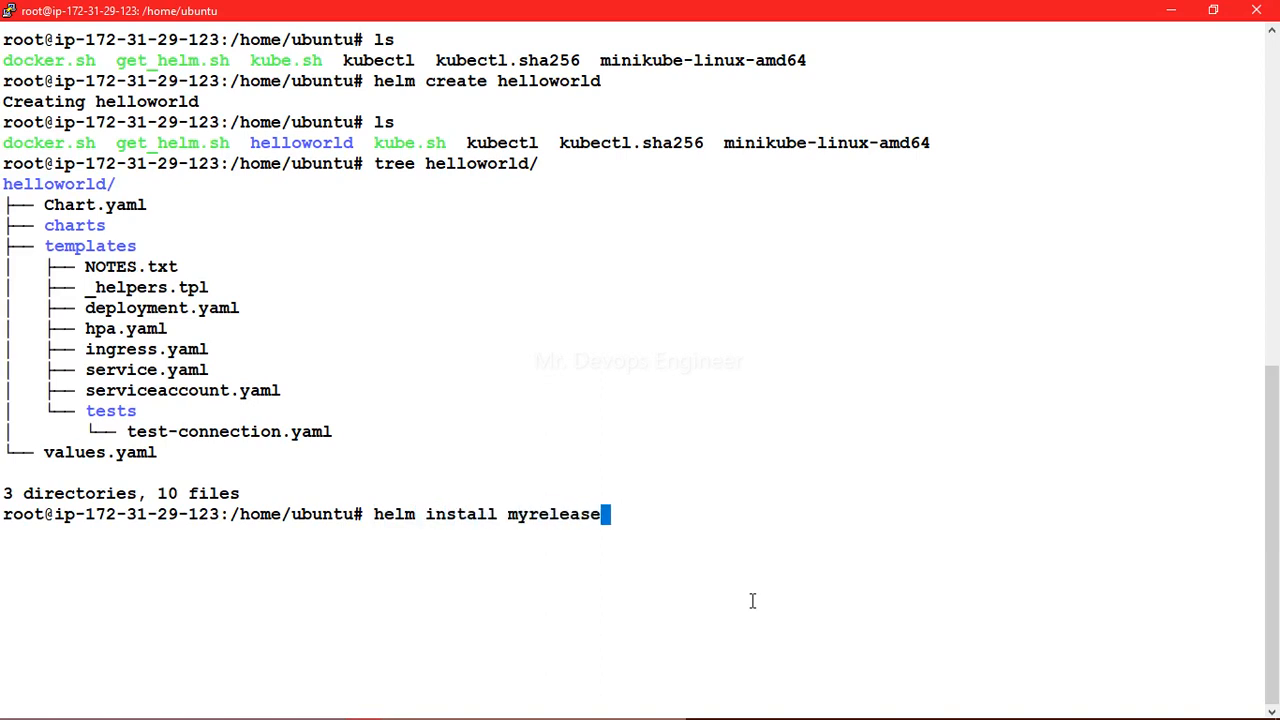
text(1)
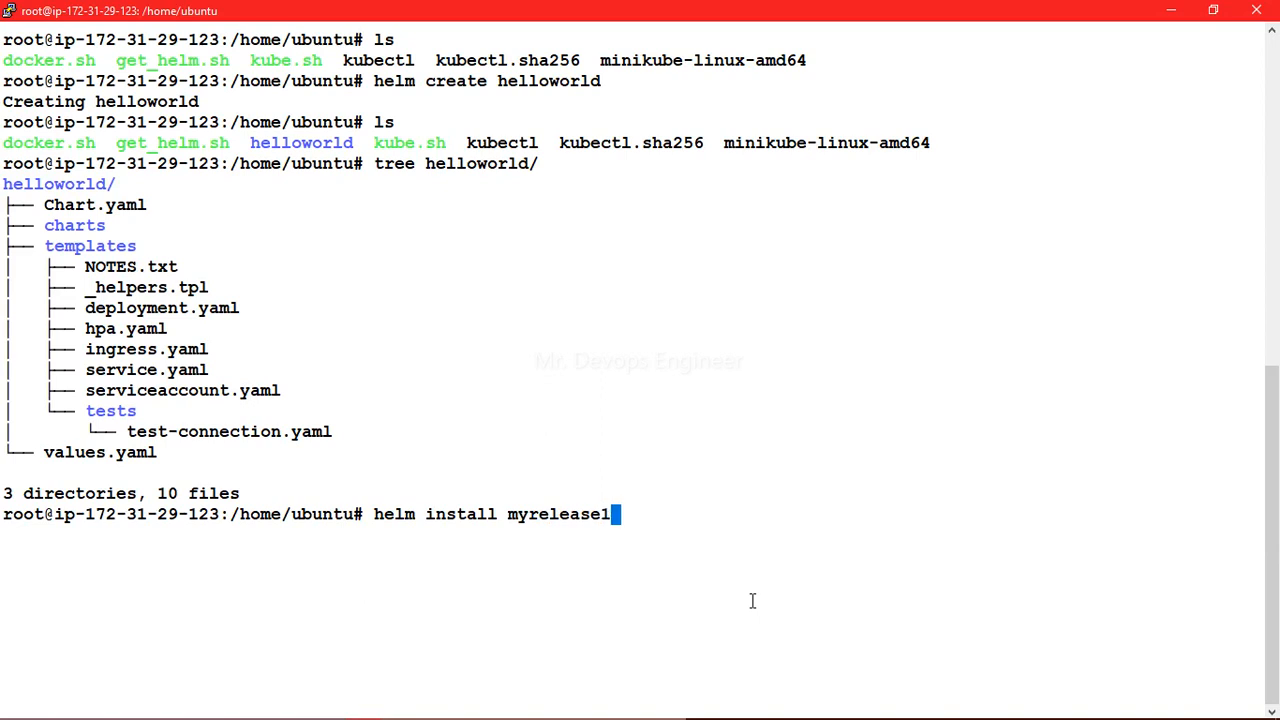
key(Backspace)
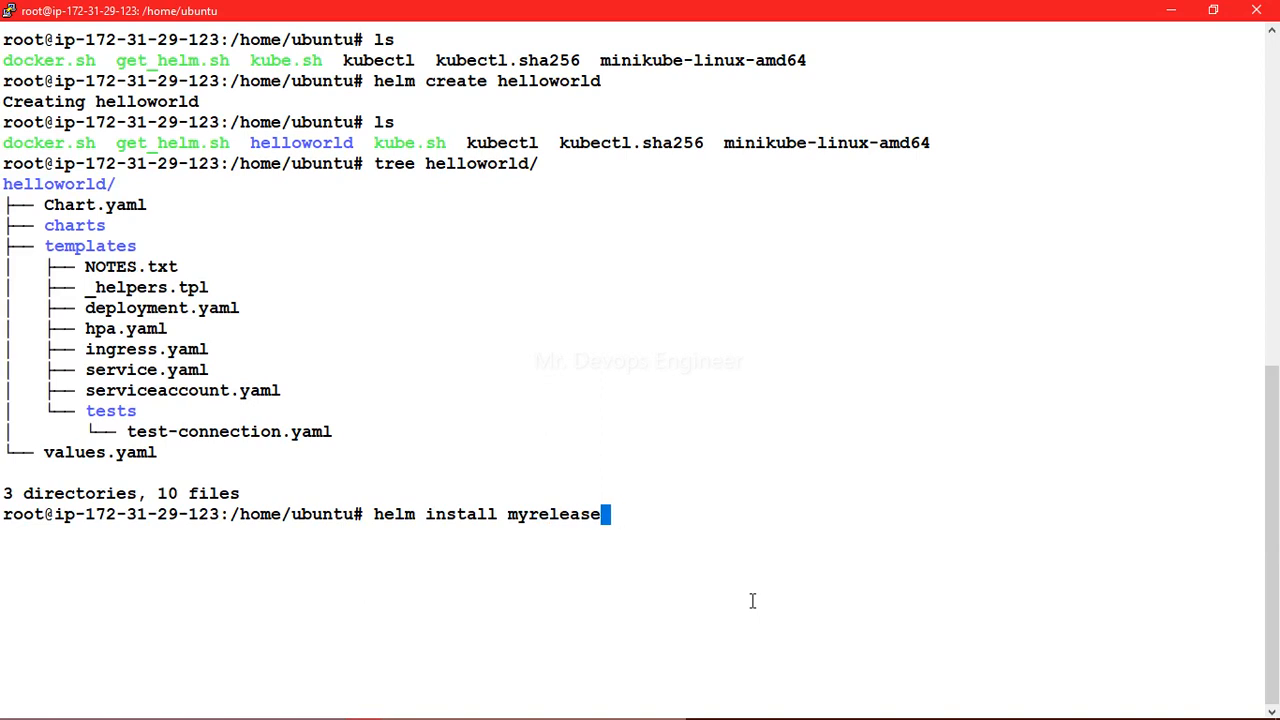
text(1)
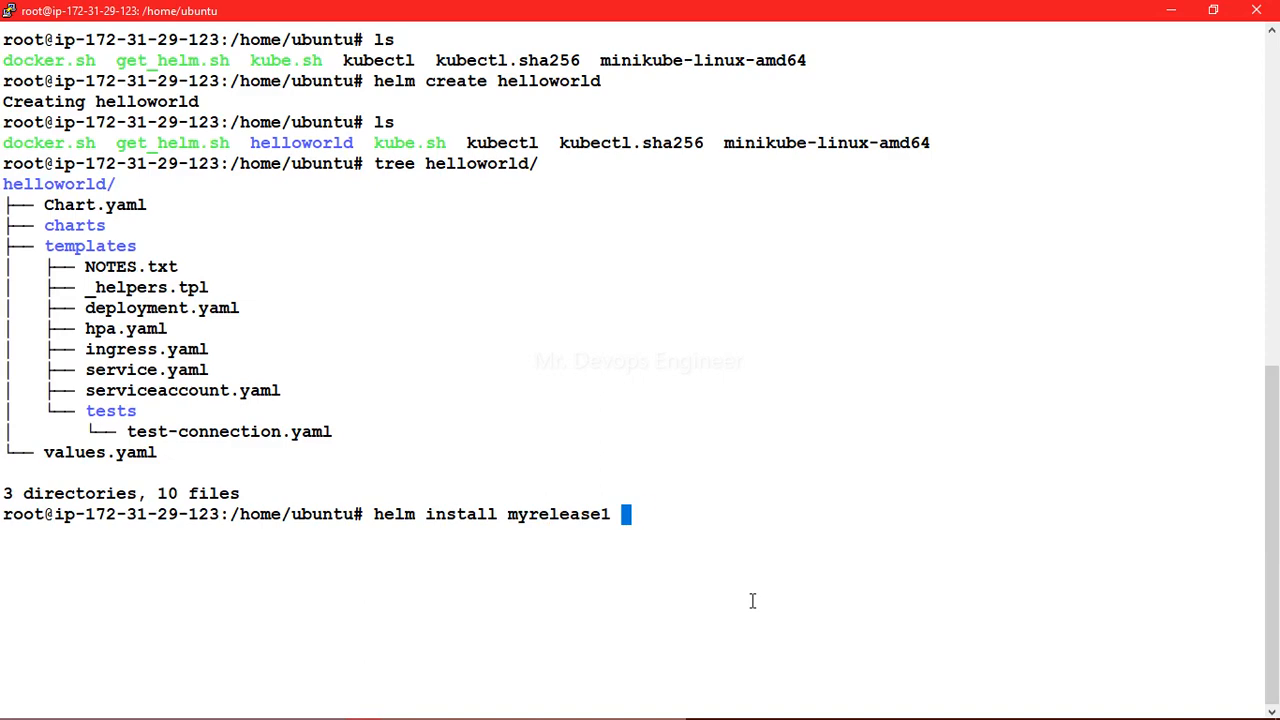
text(helloworld/)
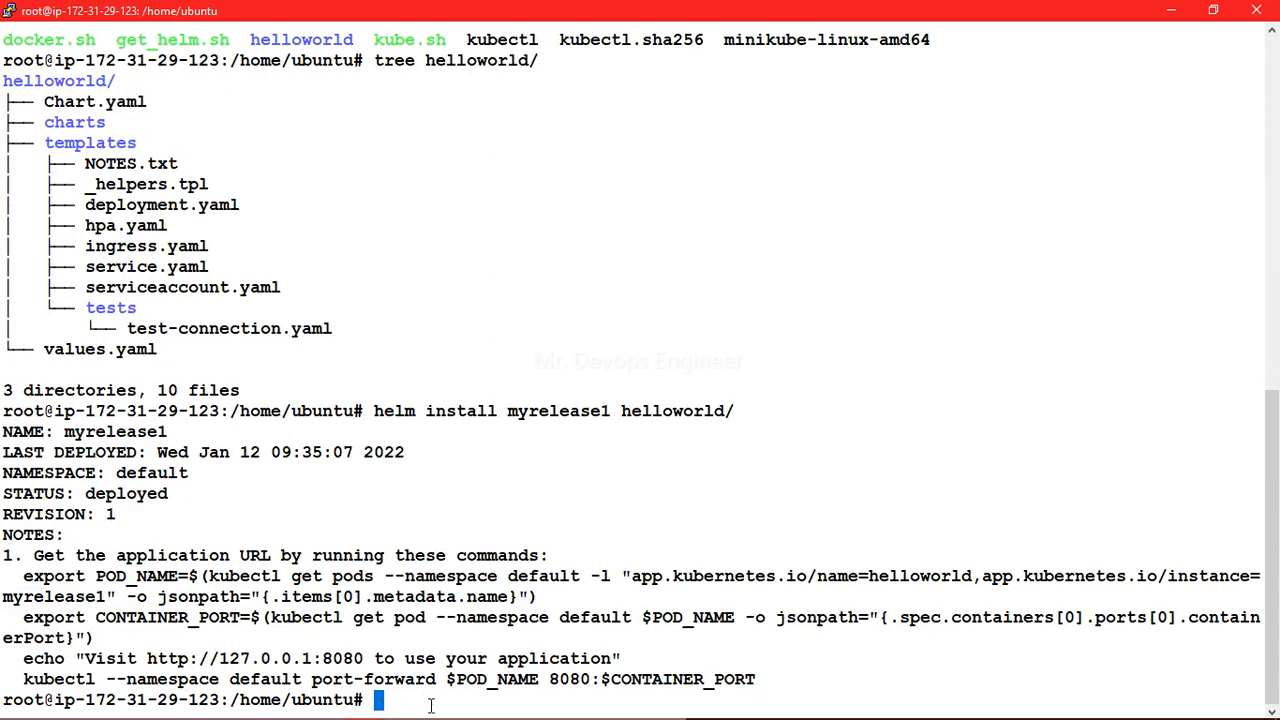
text(list)
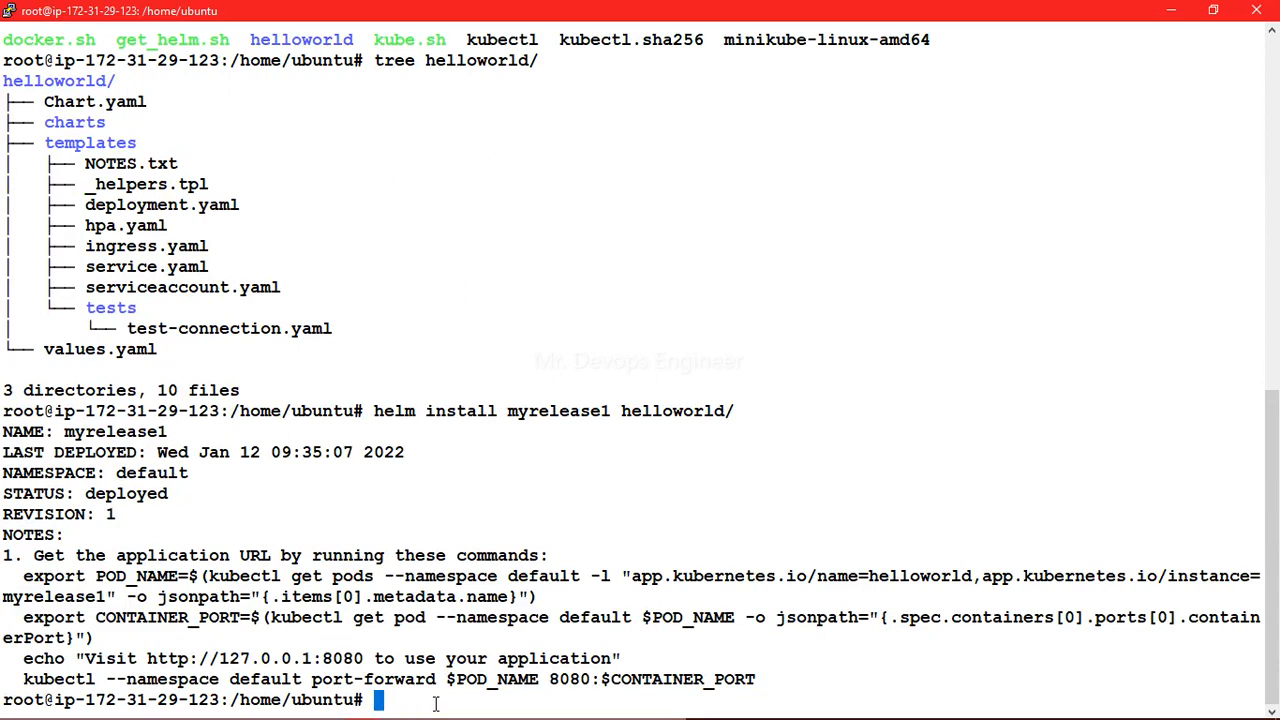
Run helm list -a and kubectl get deployments to see myrelease1 deployed with 1/1 ready.
text(helm list -a)
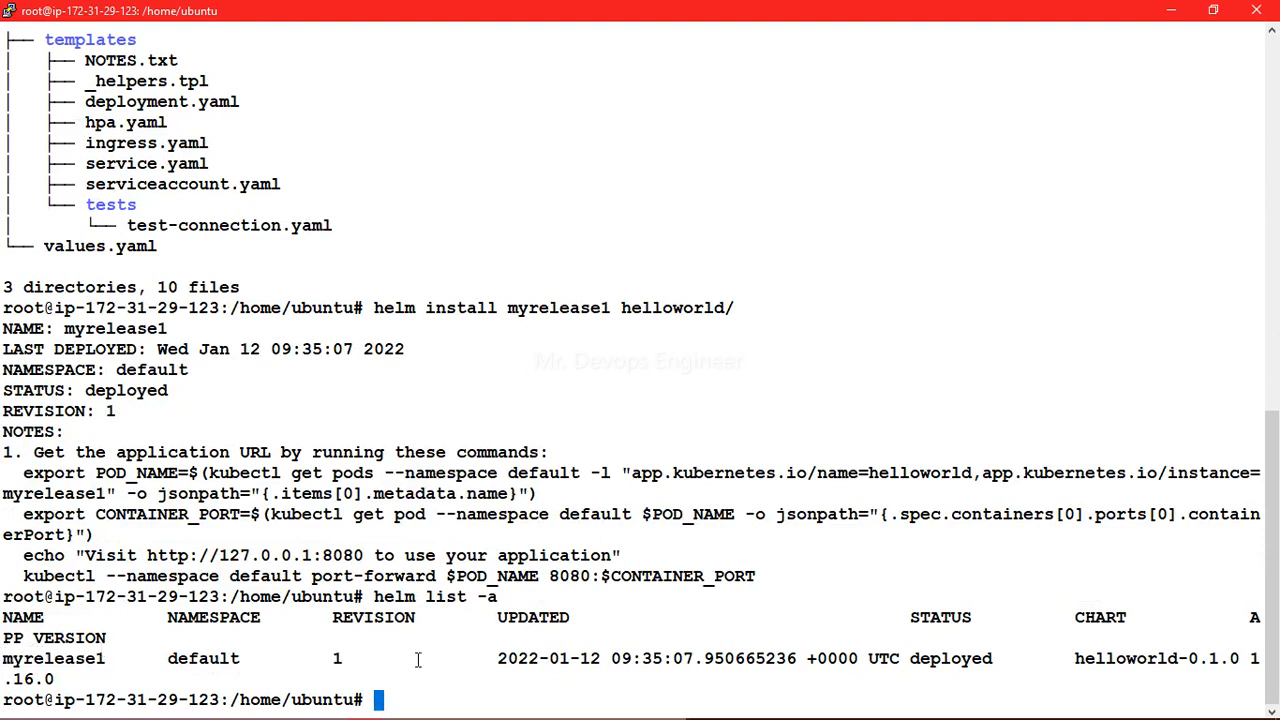
mouse_move(498, 684)
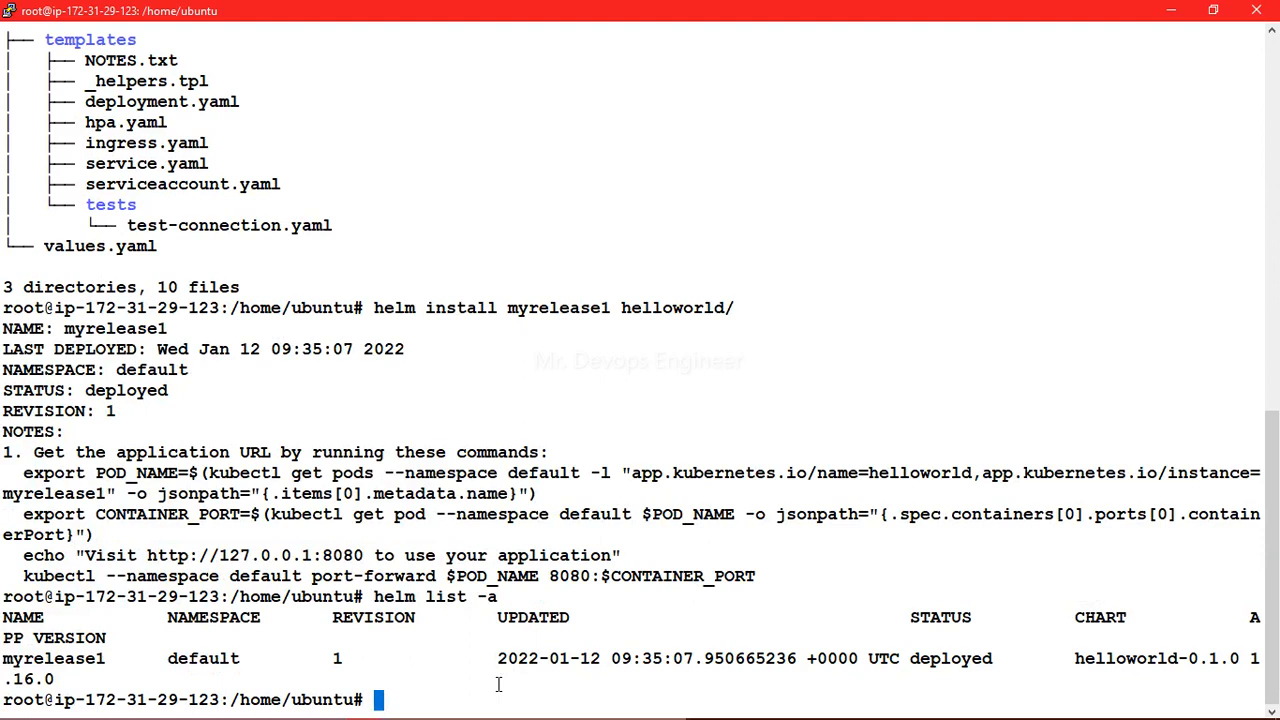
text(kubectl get d)
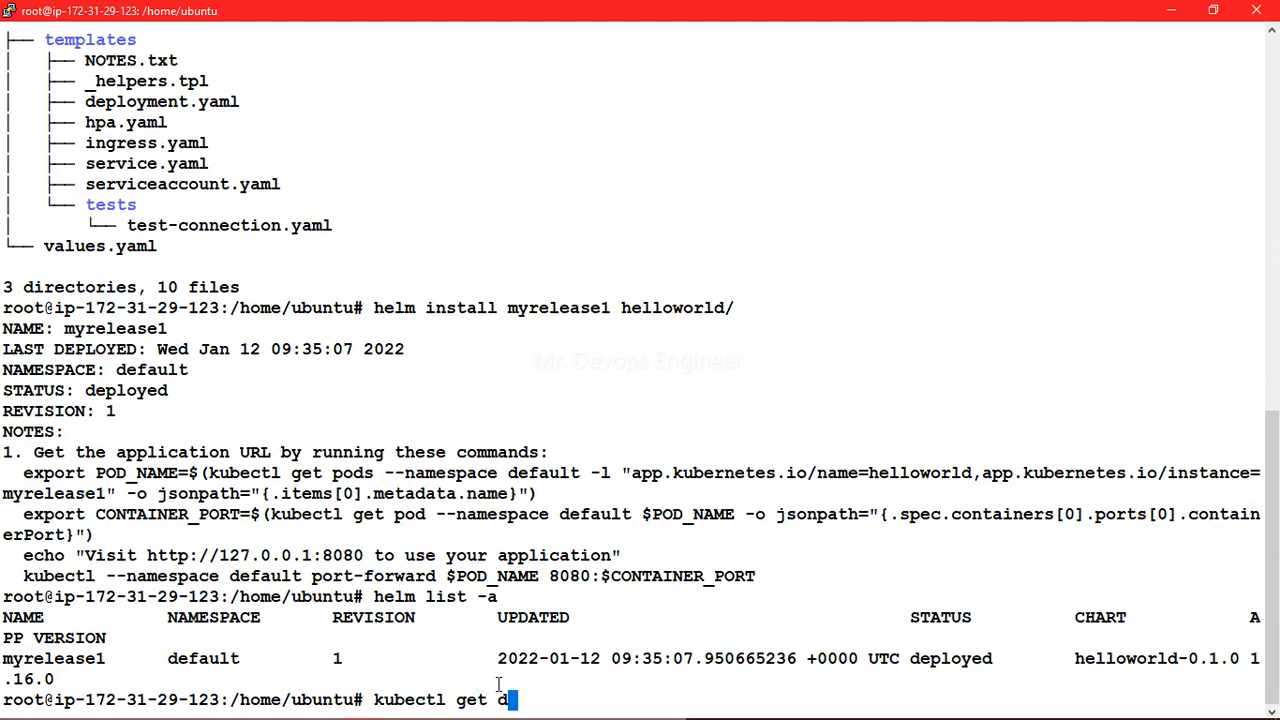
text(eployments)
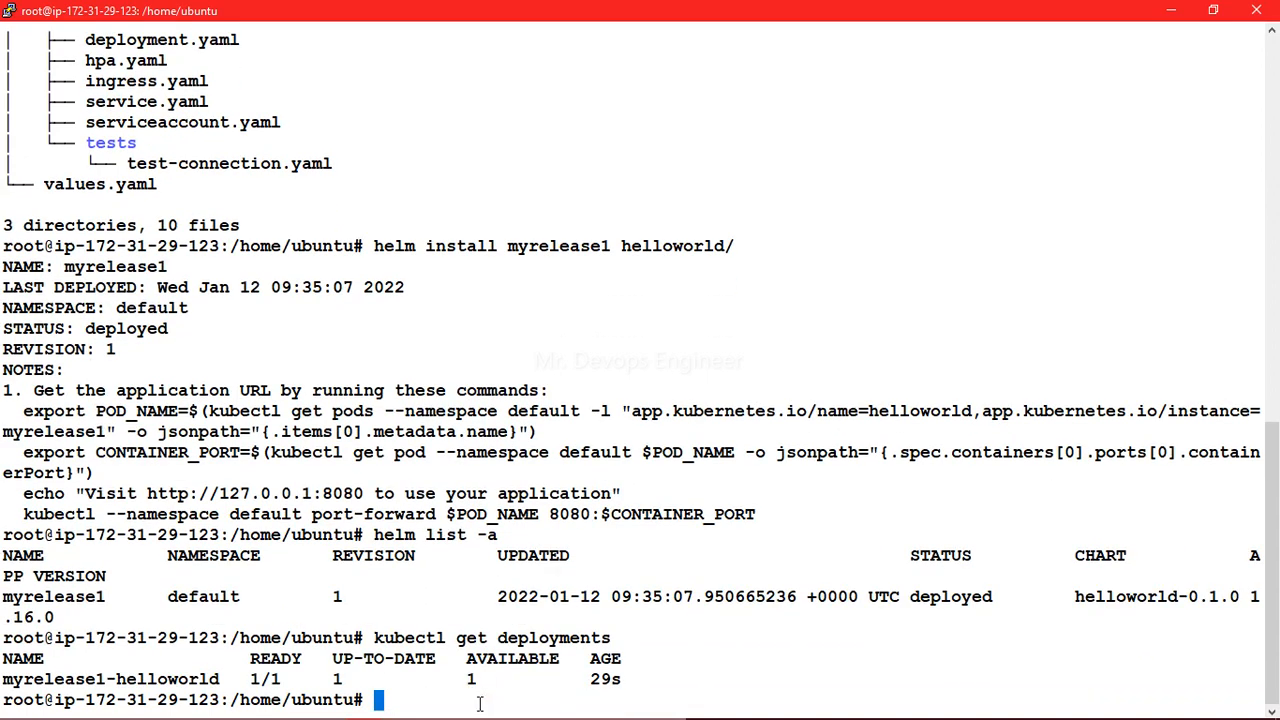
Run kubectl get rs to see the myrelease1-helloworld replica set running one pod.
text(kubectl get deploym)
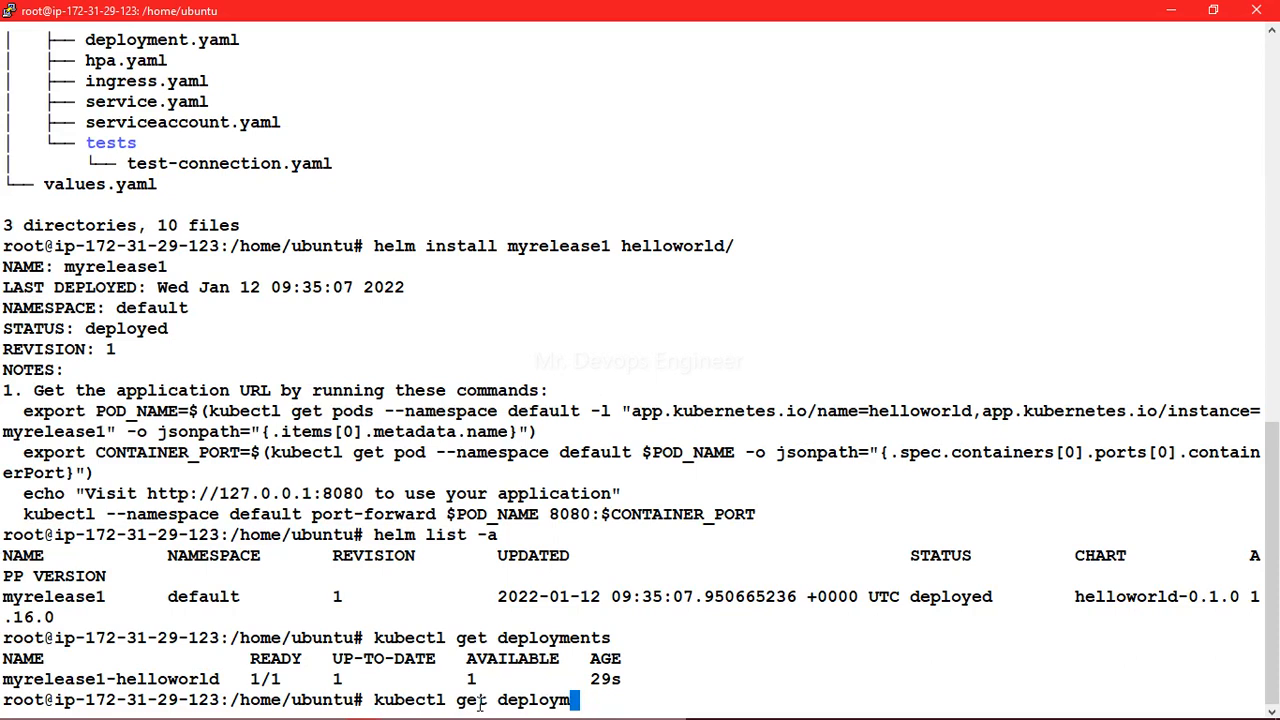
key(BackSpace)
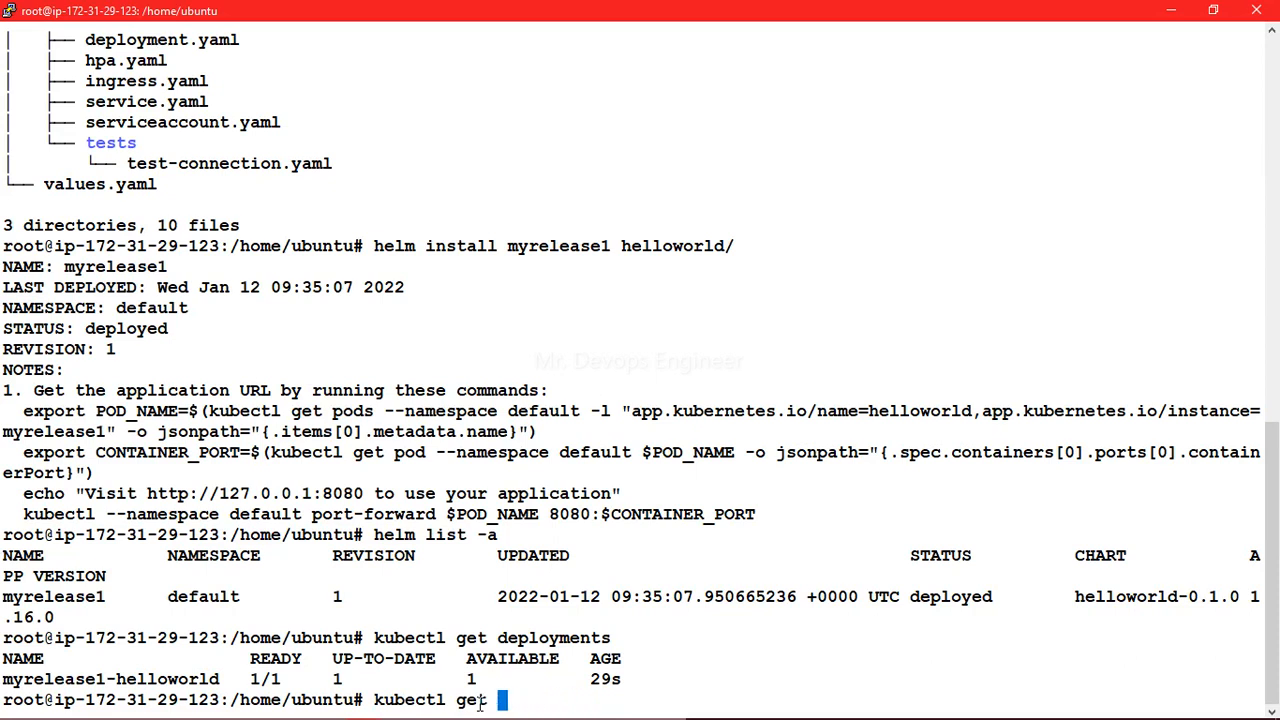
text(rs)
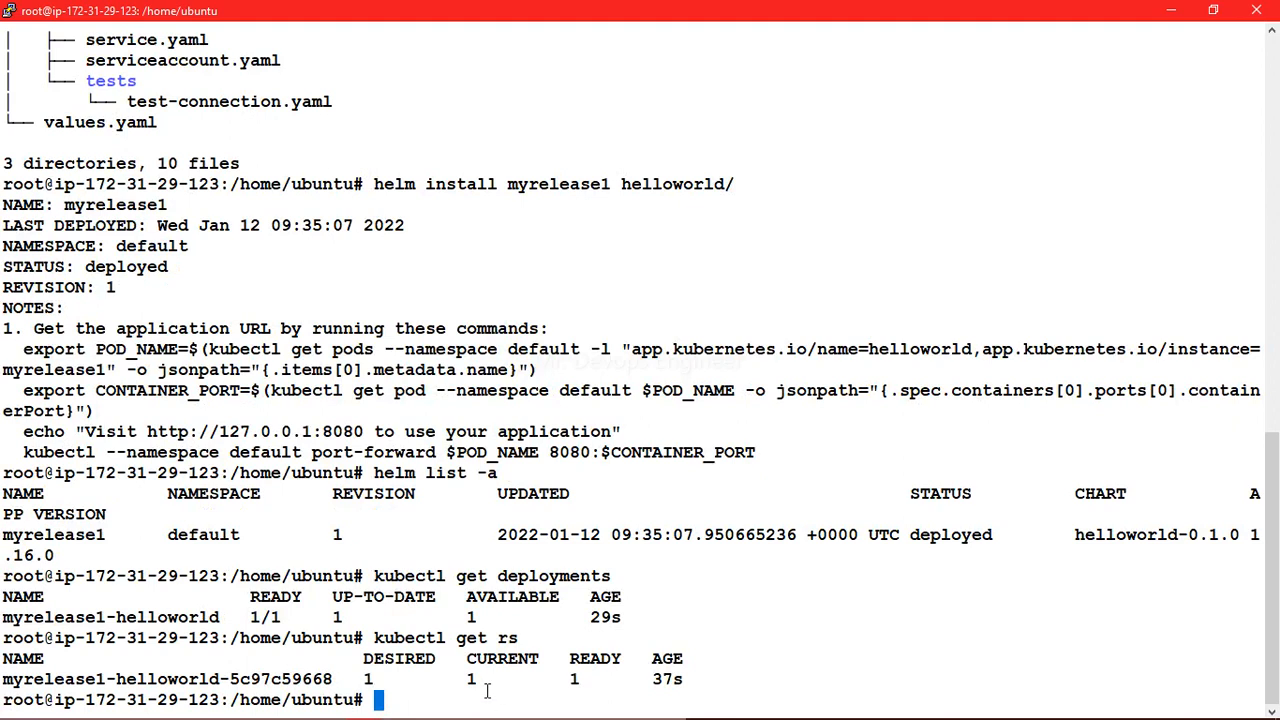
mouse_move(396, 676)
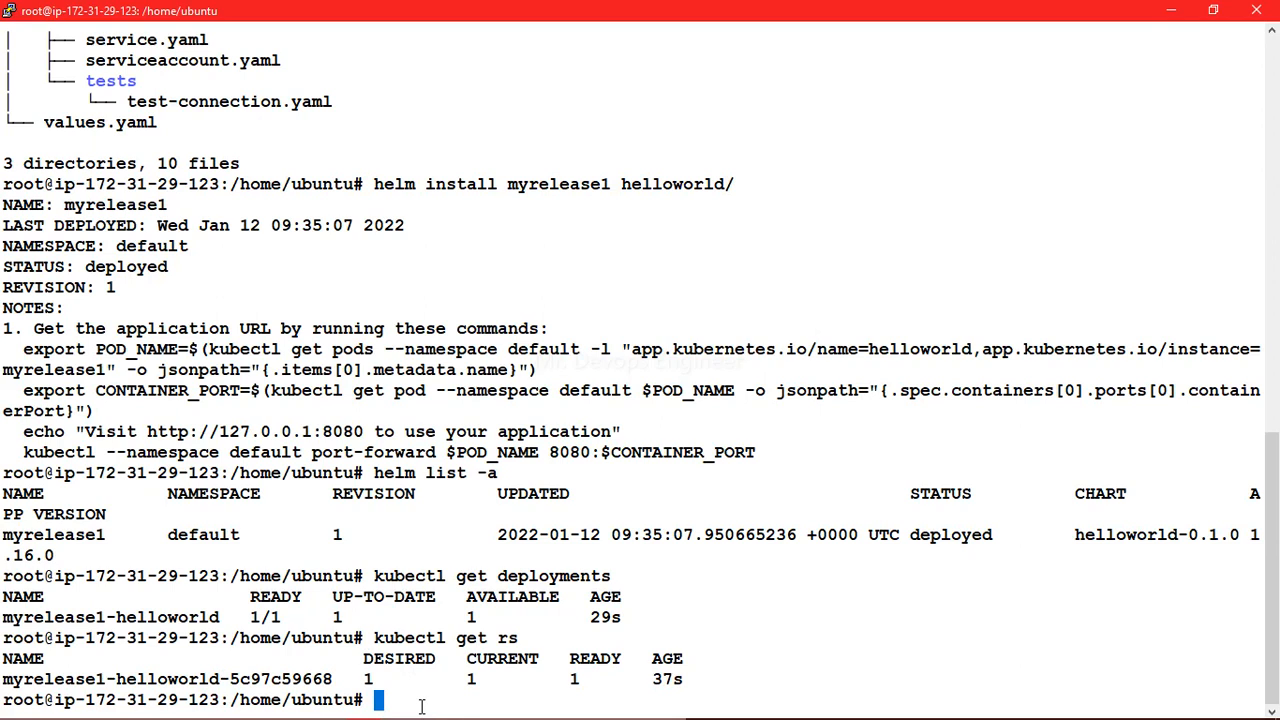
Change into the helloworld/ chart directory and list its files.
text(cd)
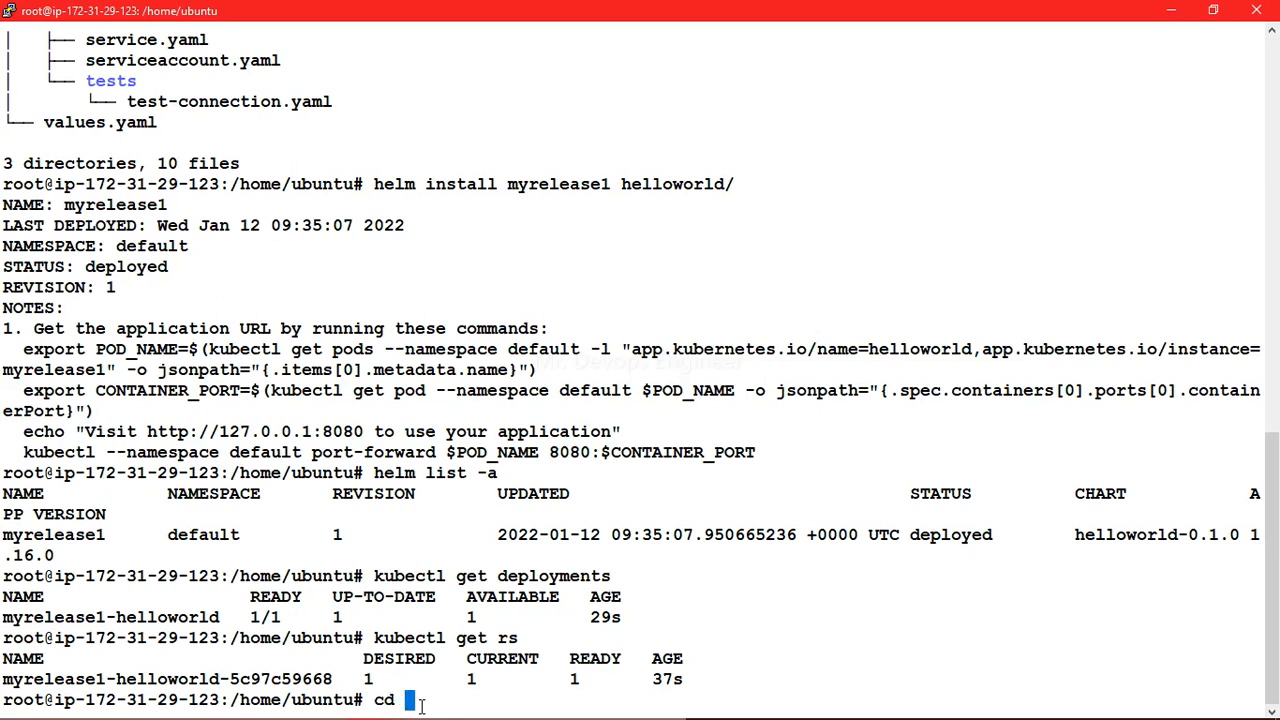
text(helloworld/)
text(ls)
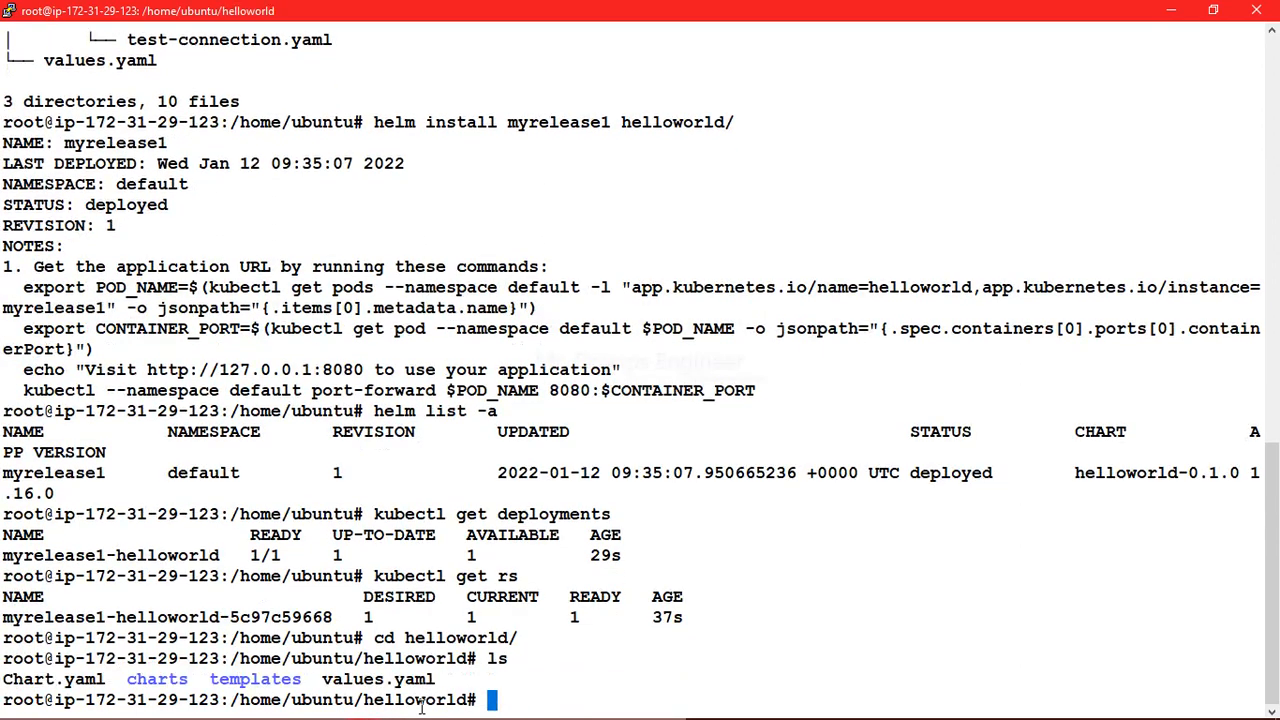
text(cd)
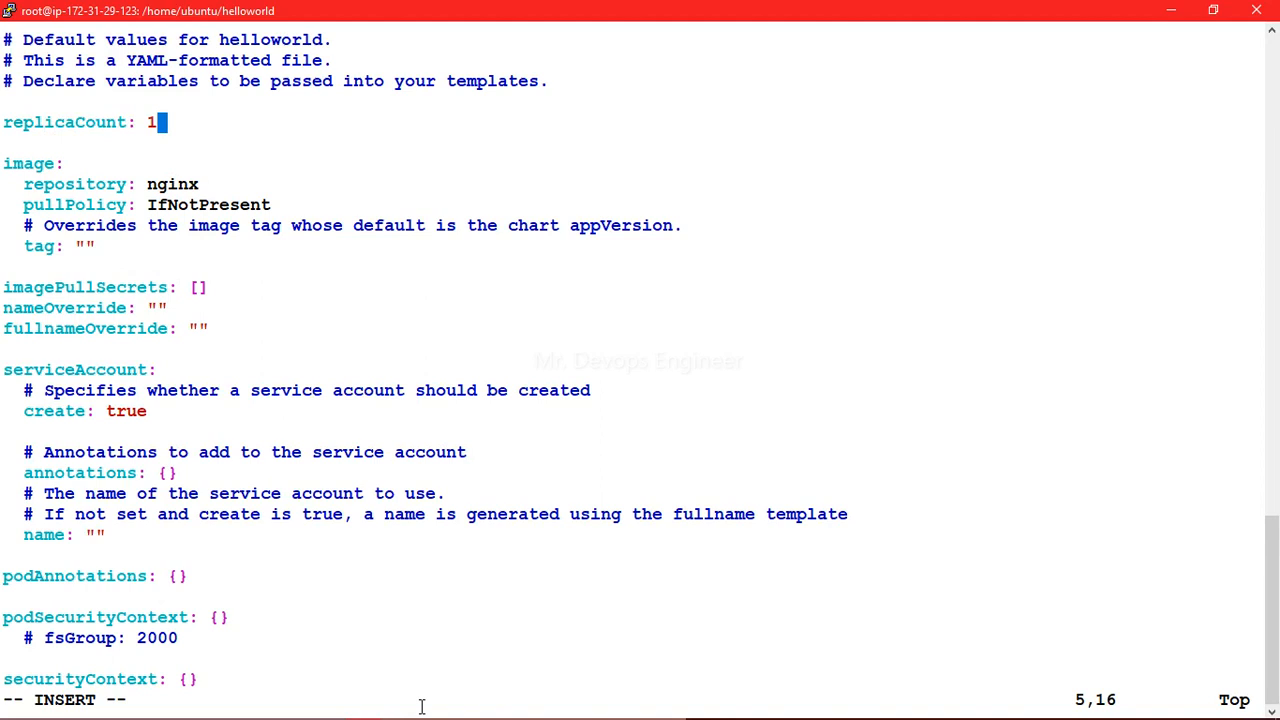
Set replicaCount to 2 in values.yaml and save the file.
text(2)
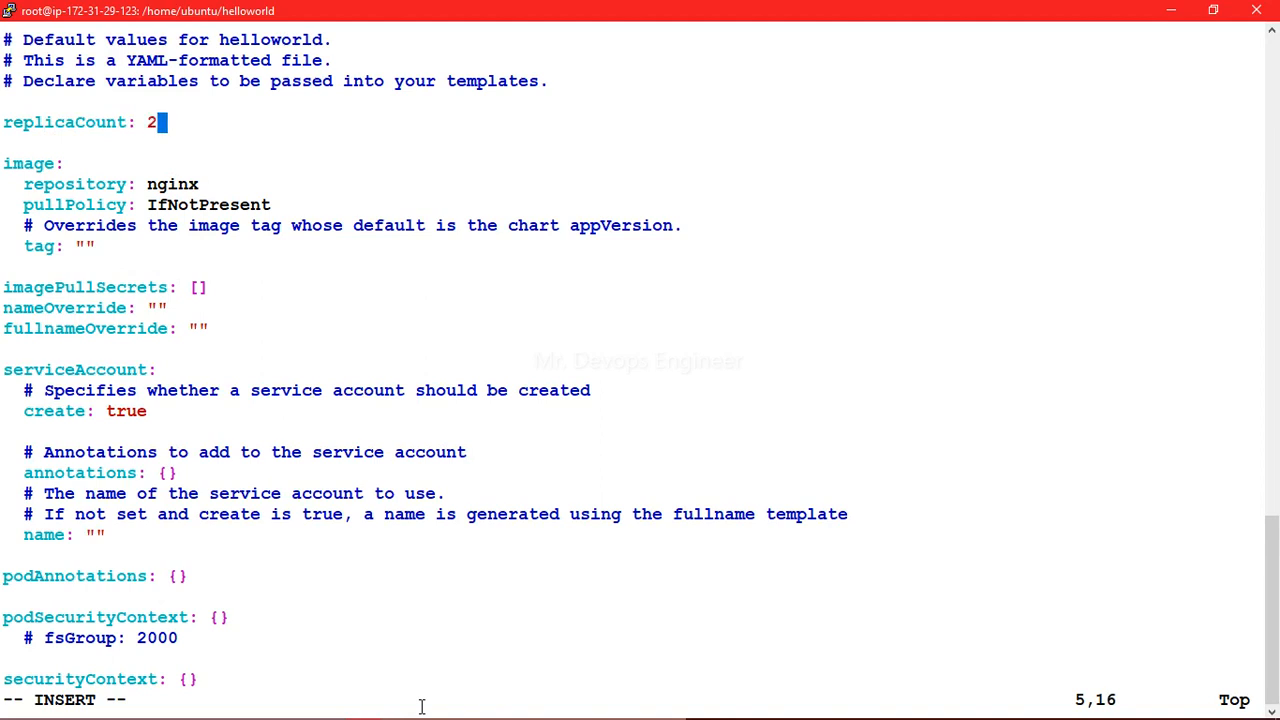
key(Left)
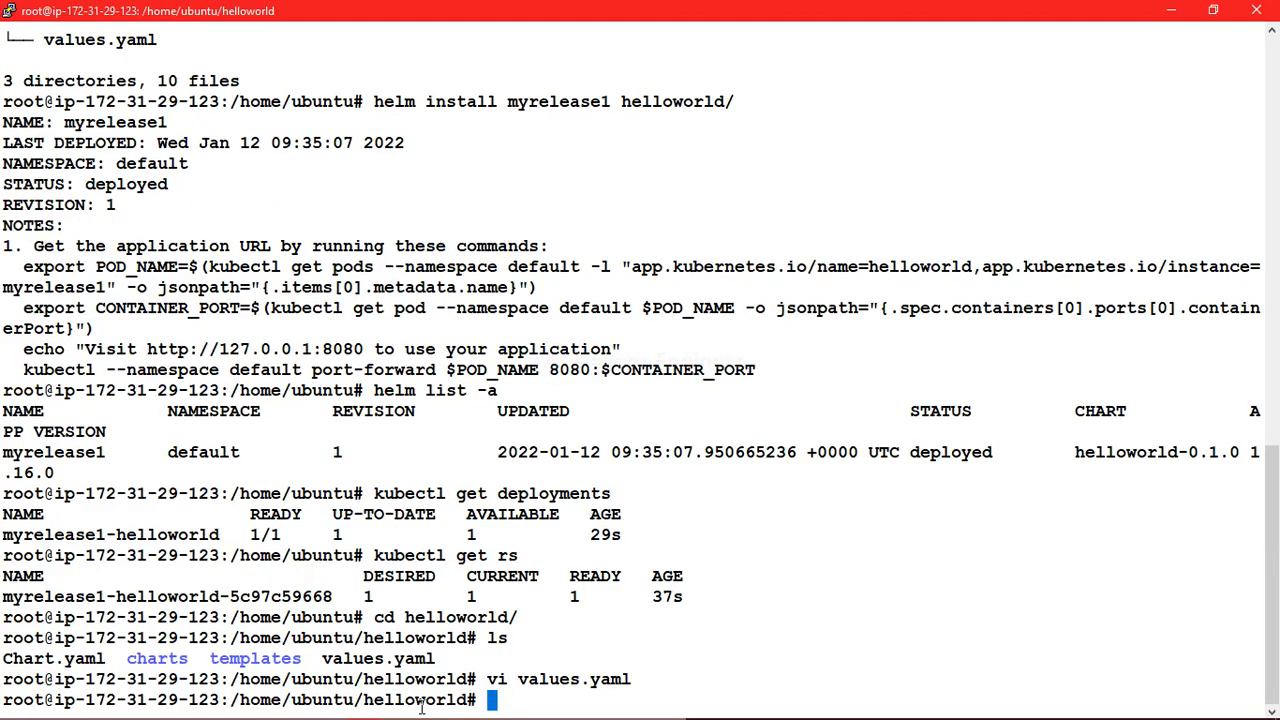
Run helm upgrade myrelease1 helloworld from inside the chart folder, which fails to download.
text(helm u)
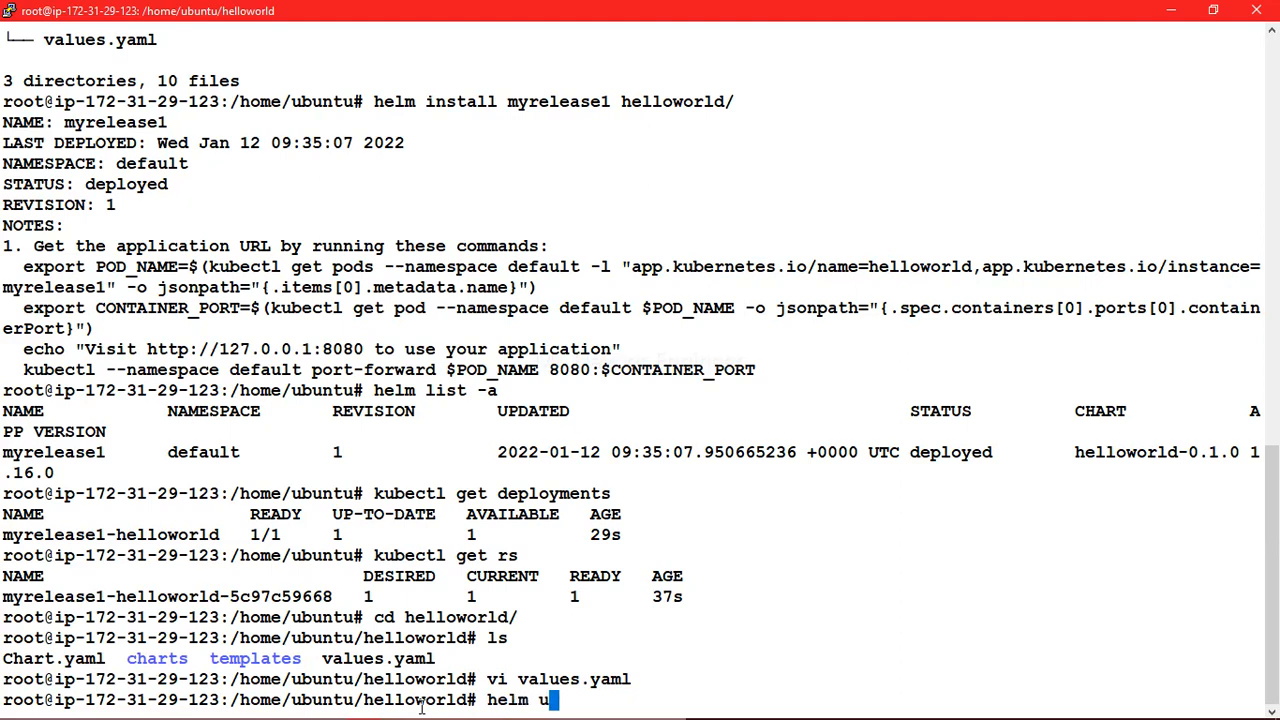
text(p)
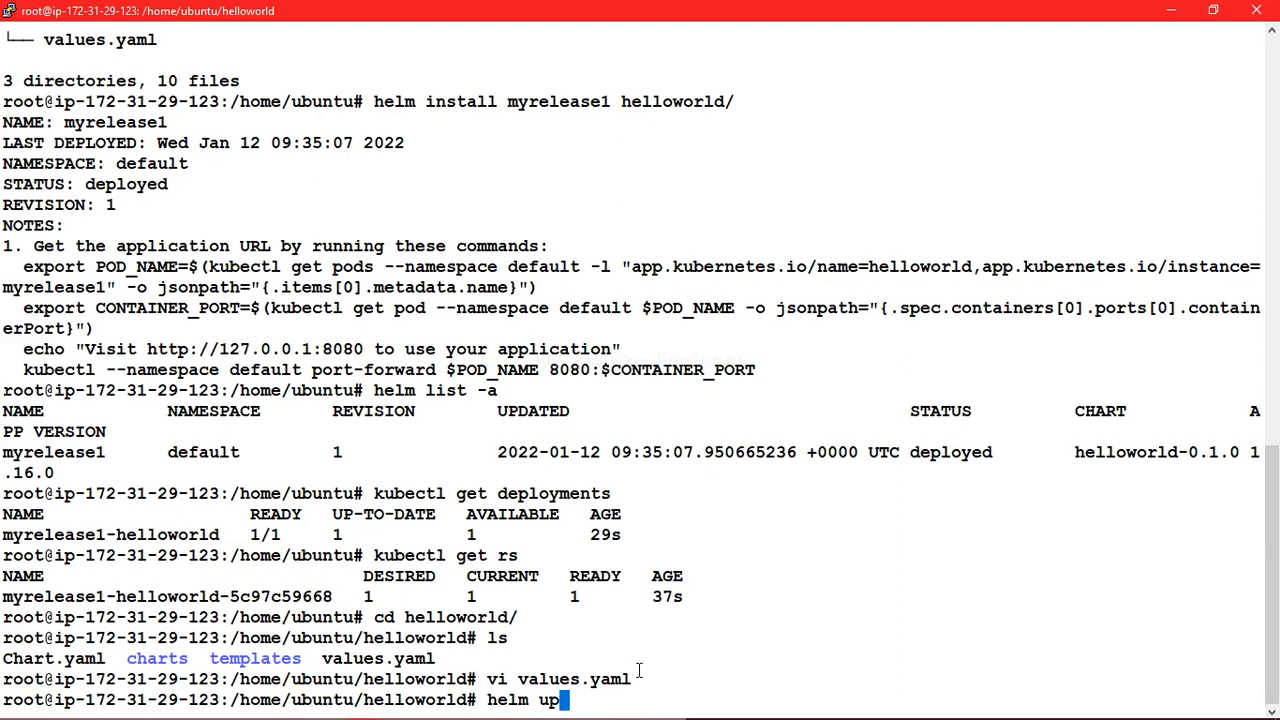
text(grade)
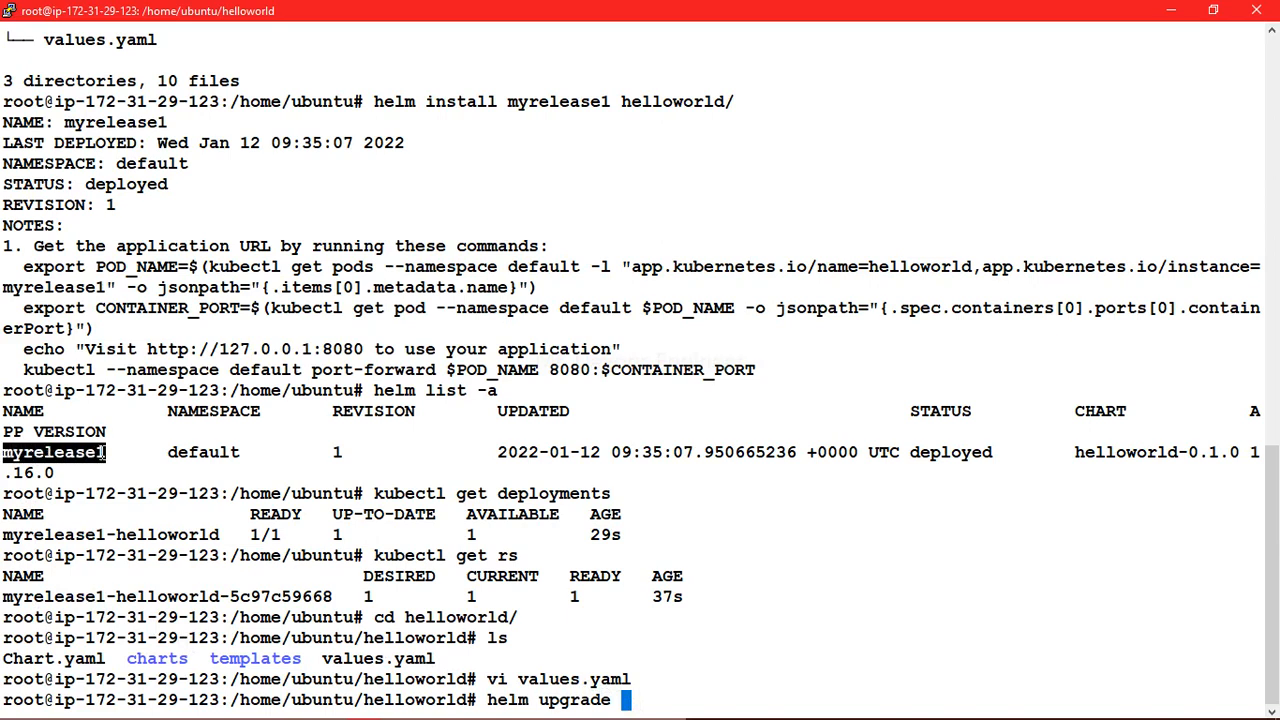
text(myrelease1)
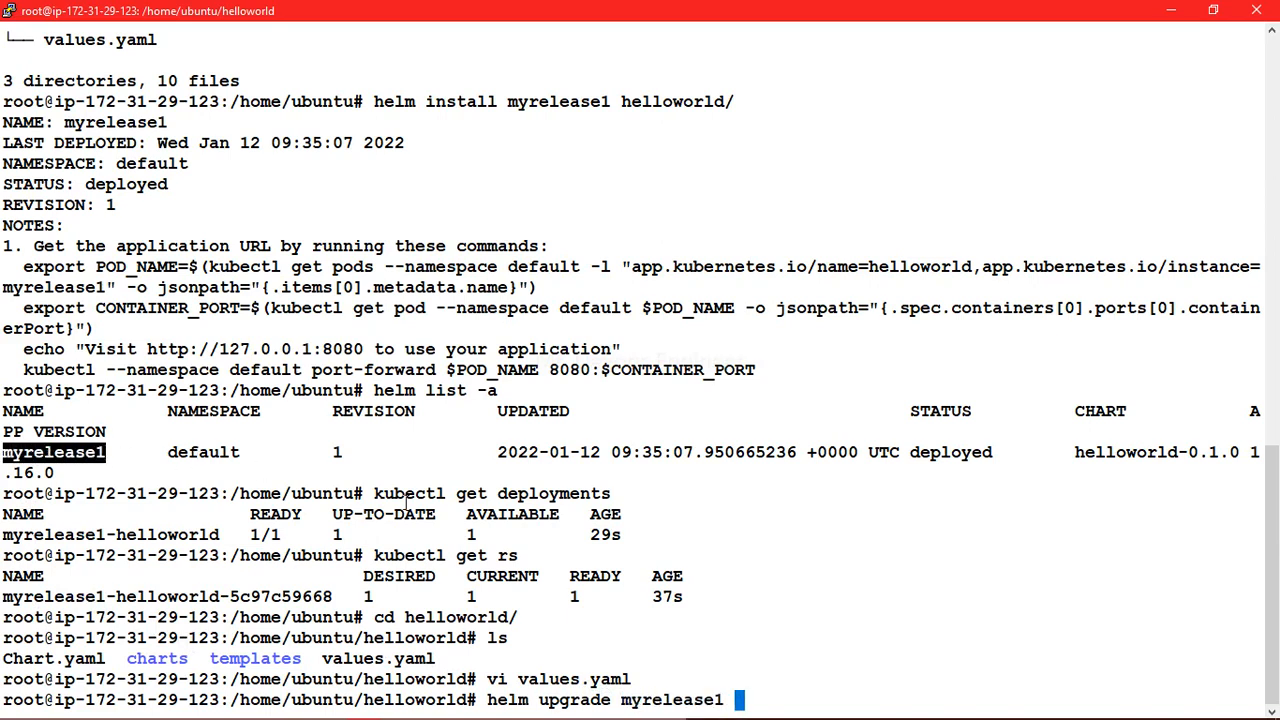
text(he)
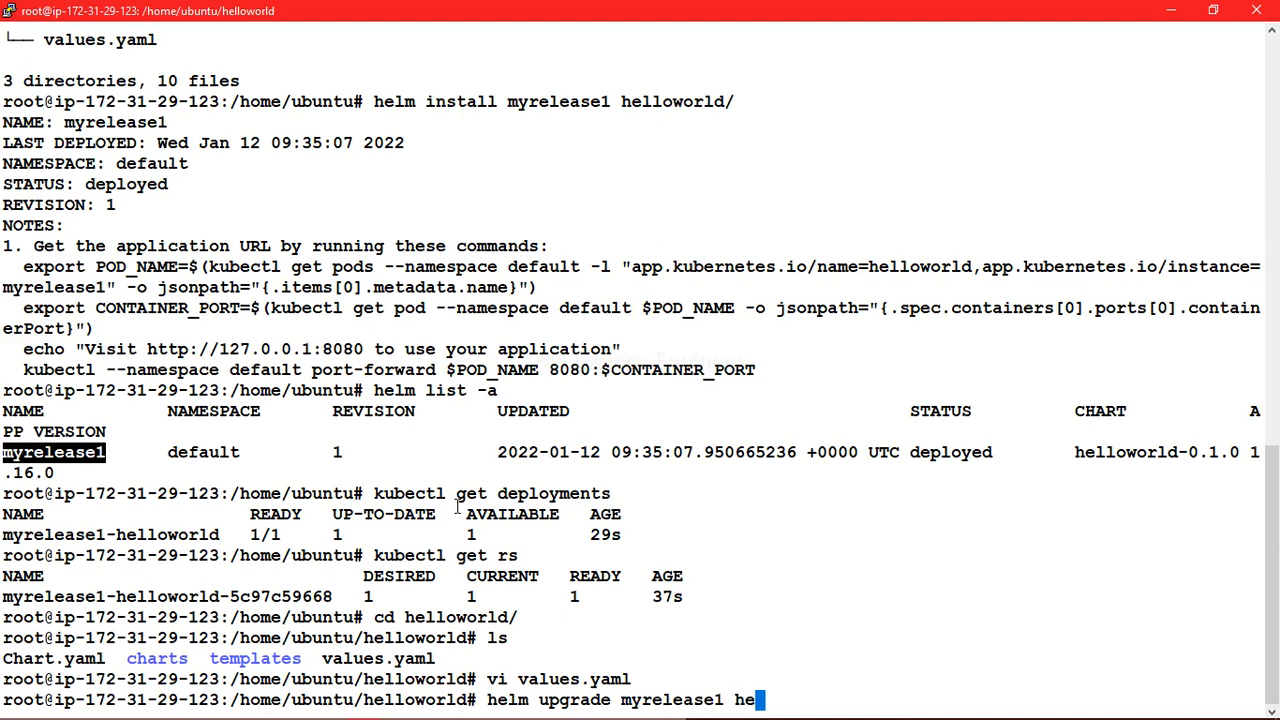
key(BackSpace)
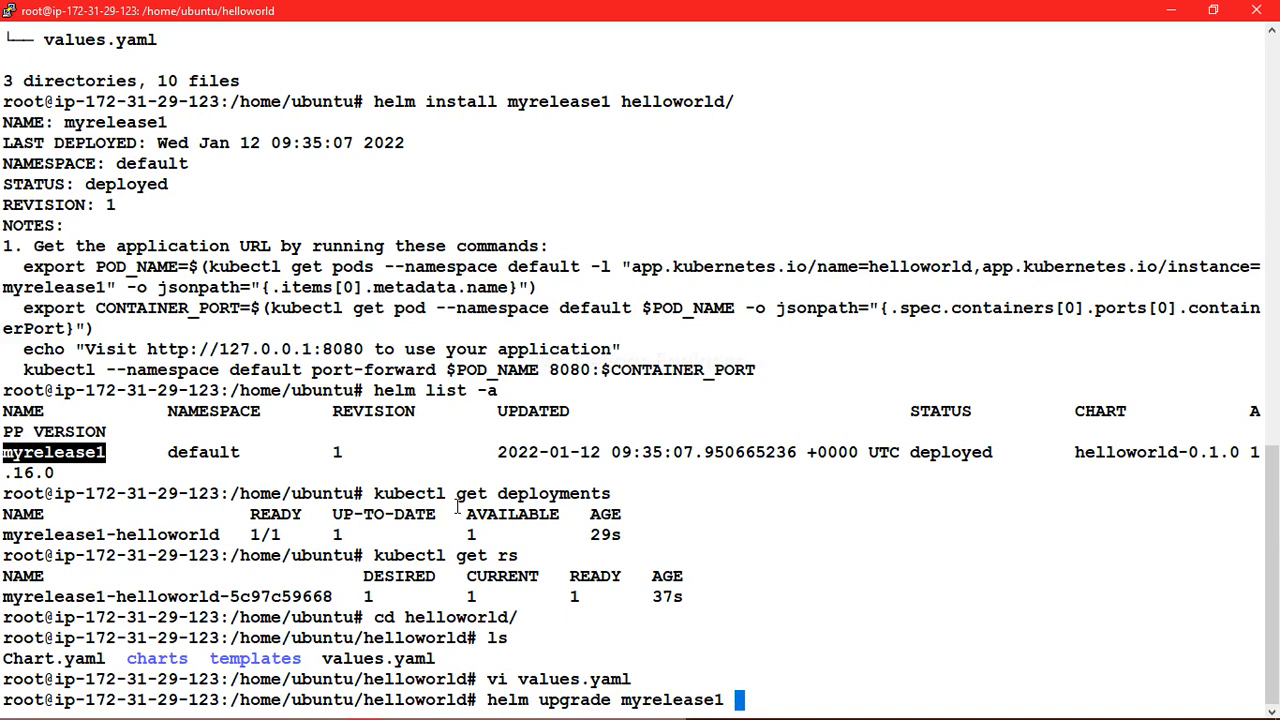
text(he)
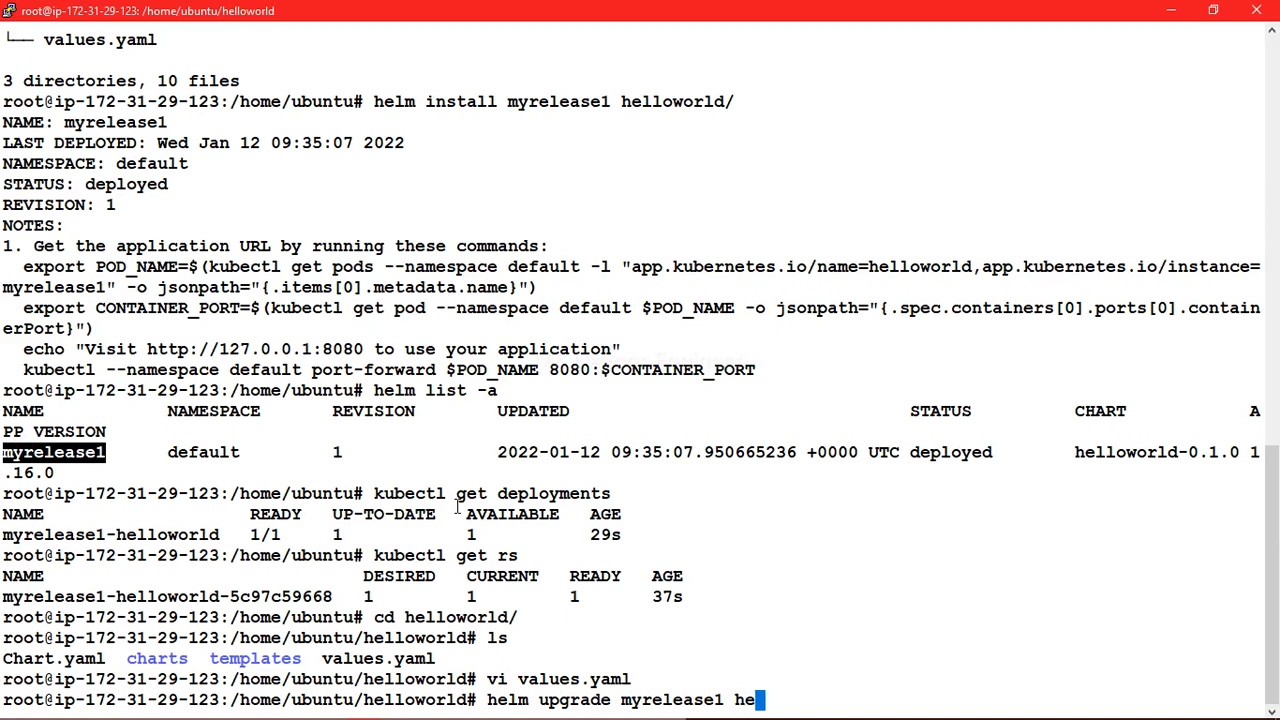
text(l)
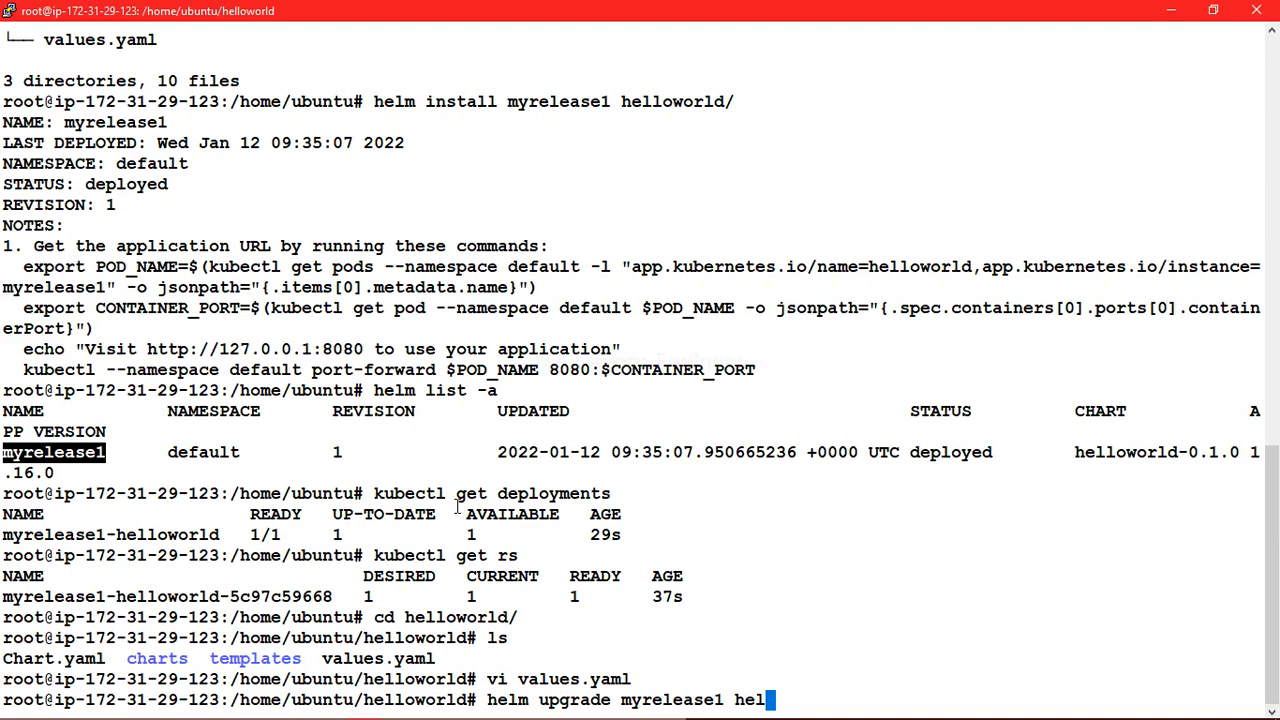
text(loworld)
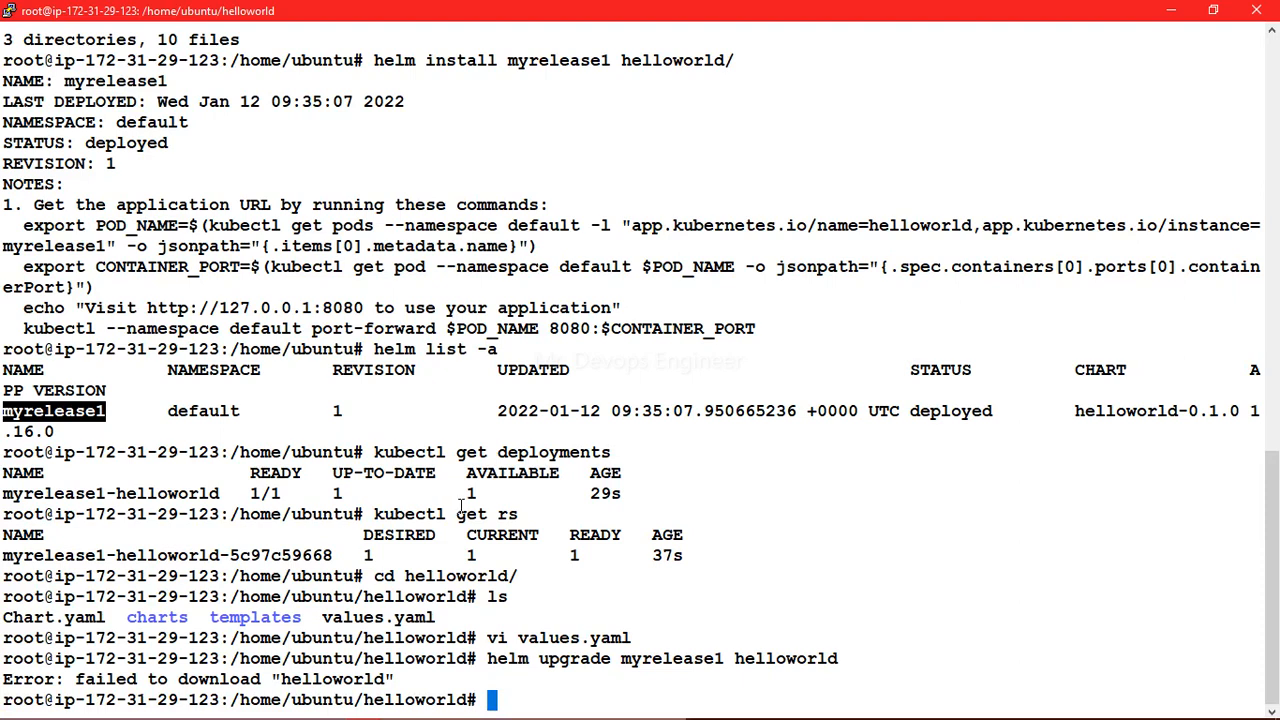
mouse_move(424, 704)
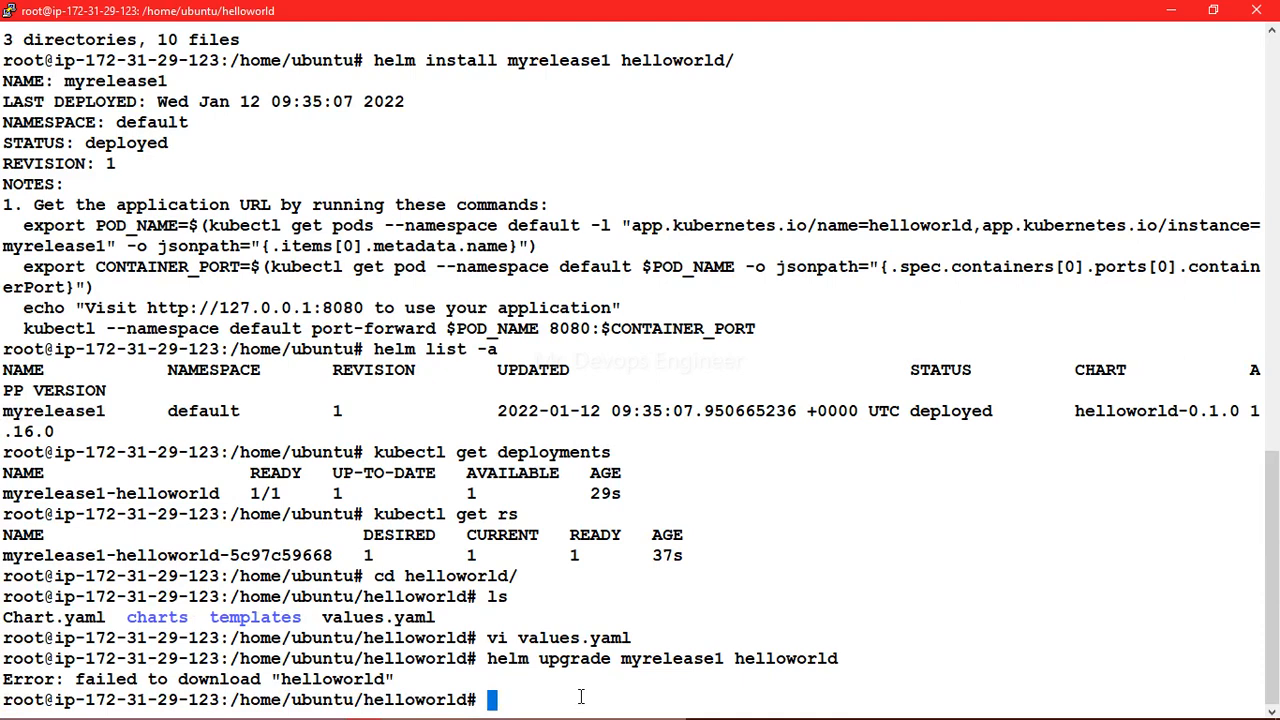
Re-enter the helm upgrade myrelease1 command to retry with a corrected chart path.
text(helm upgrade myrelease1 hellowor)
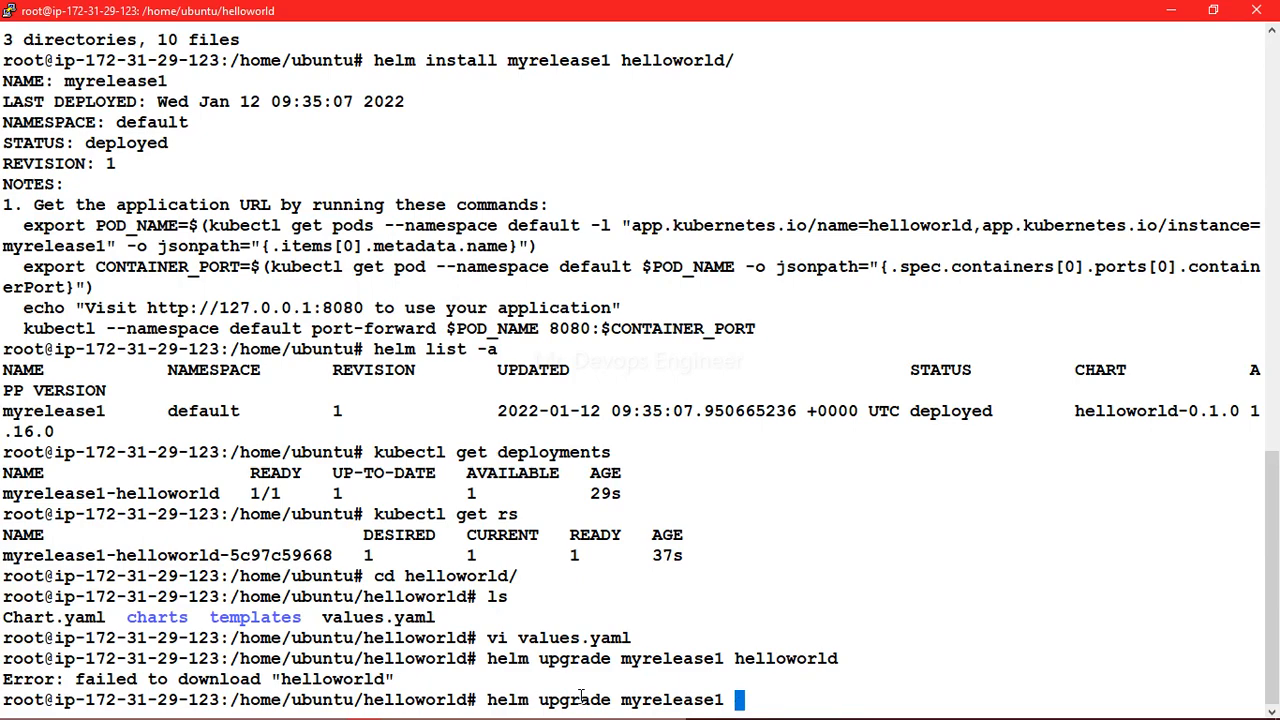
Upgrade myrelease1 from the current directory (.) and run helm list to see revision 2.
text(.)
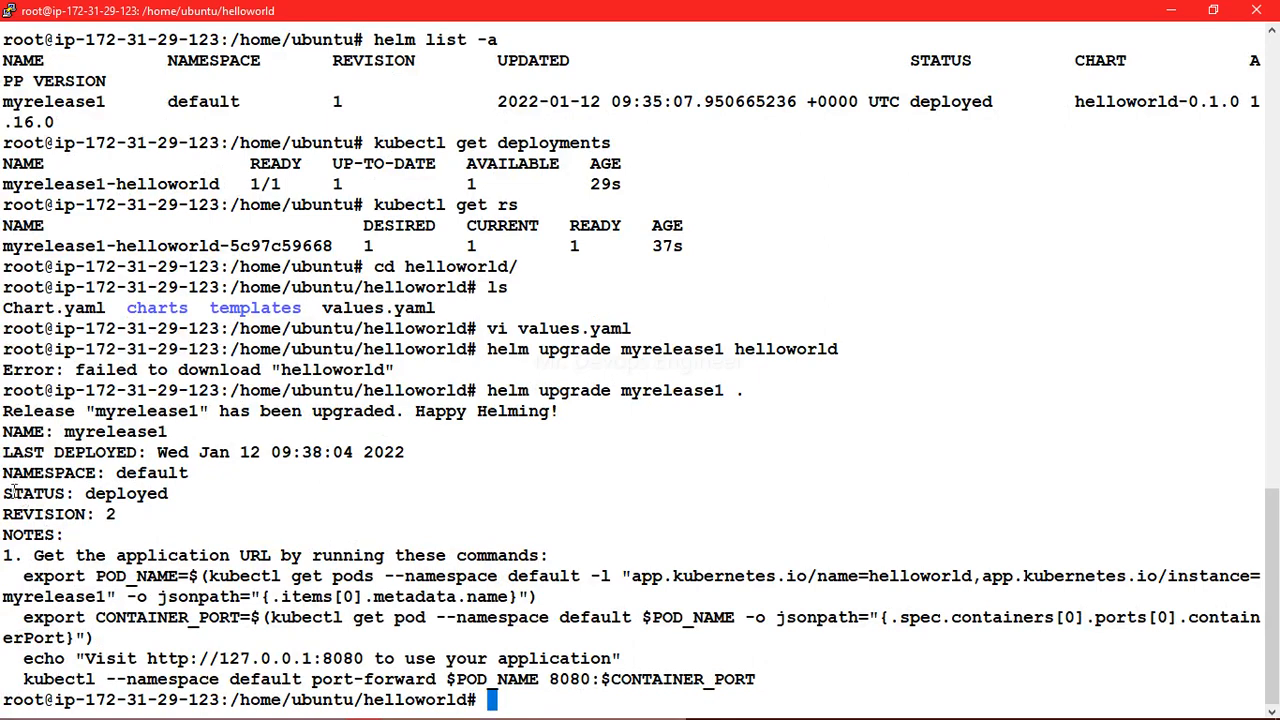
double_click(42, 512)
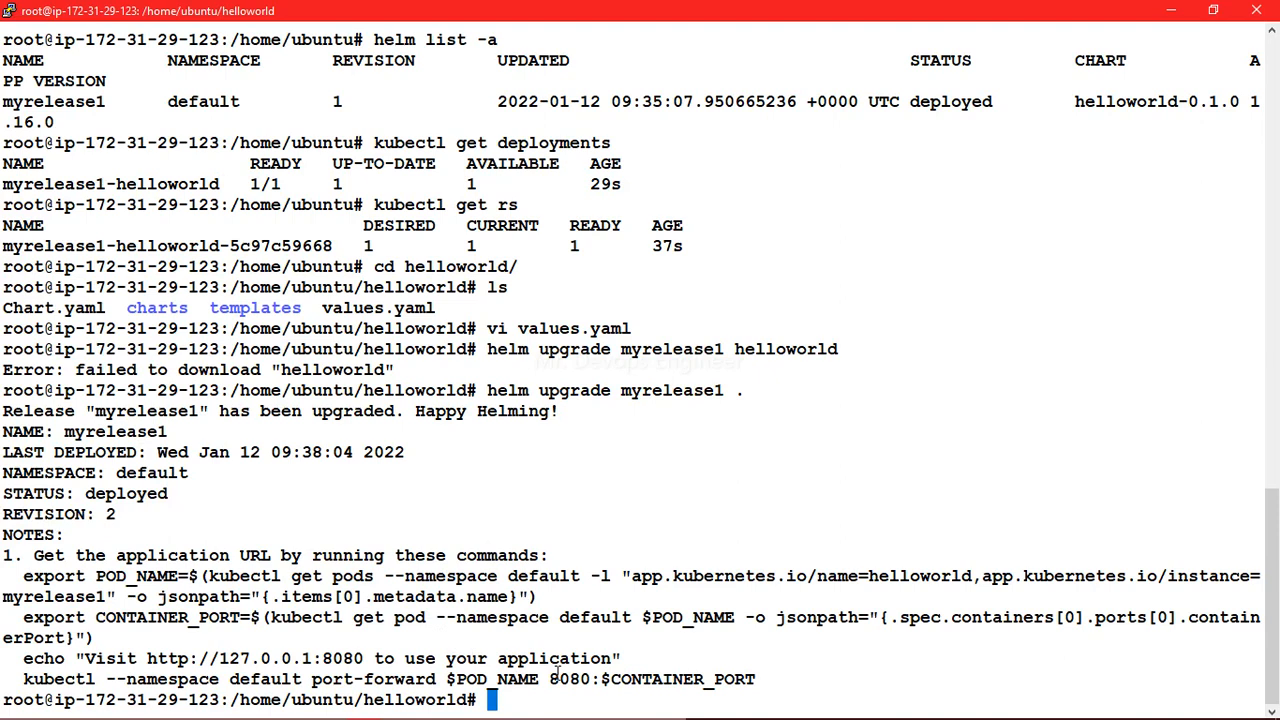
text(helm list -a)
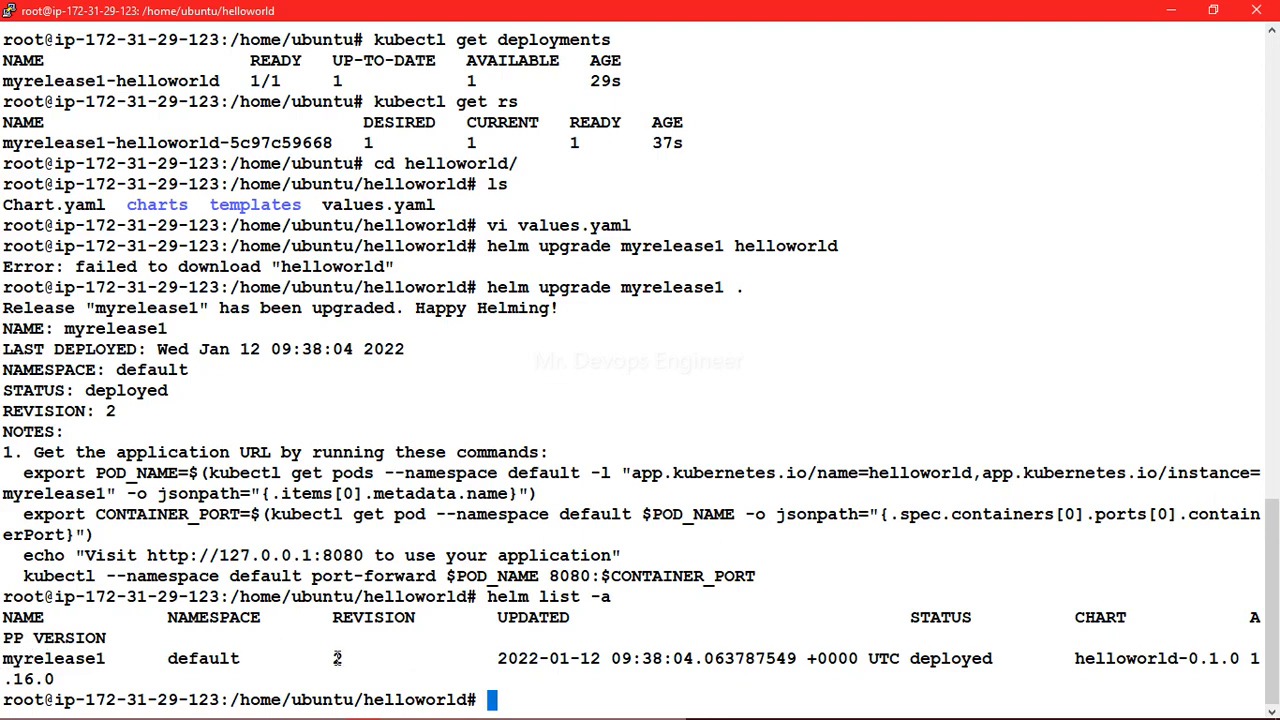
Run kubectl get rs and highlight the replica set showing 2 desired, current and ready pods.
text(k)
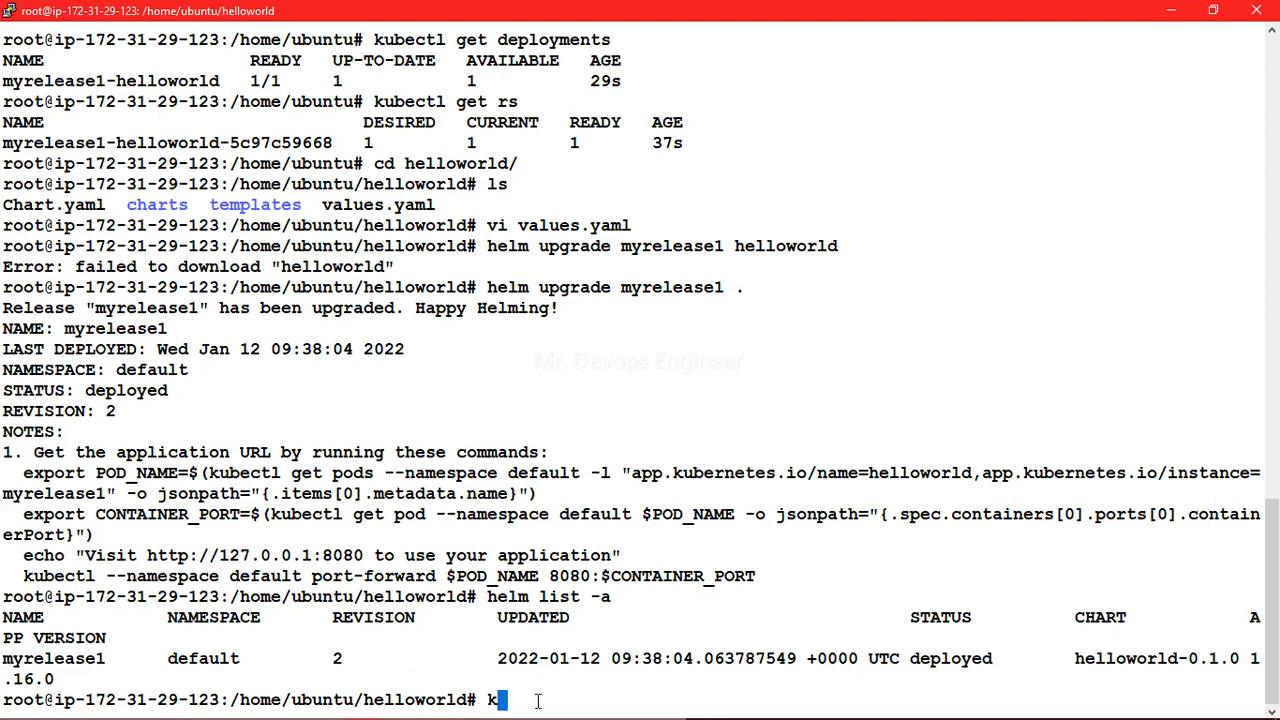
text(ubectl g)
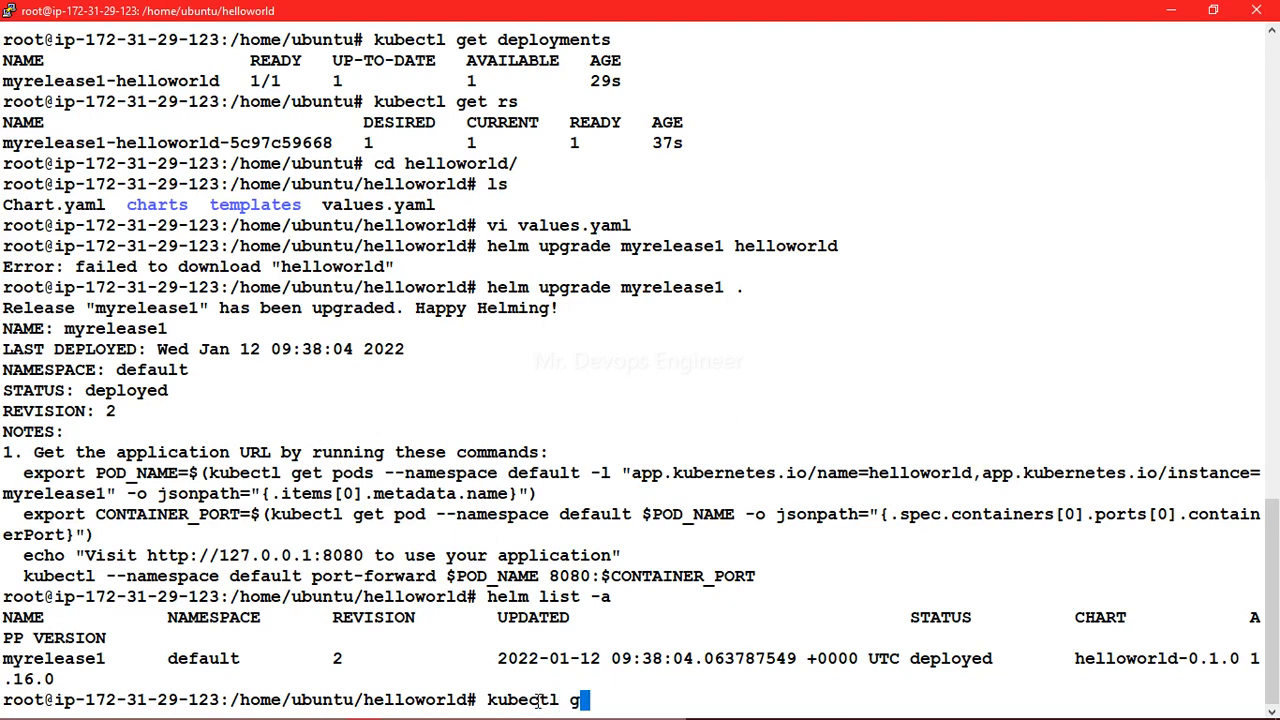
text(et rs)
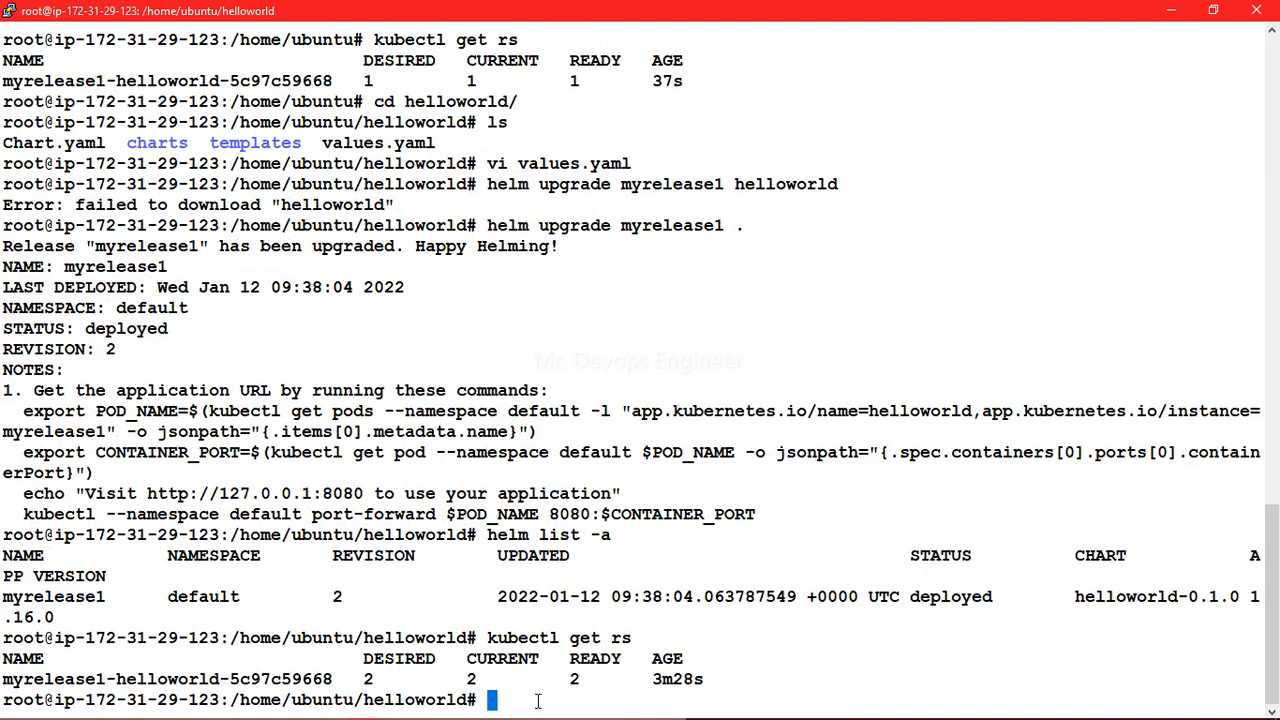
double_click(368, 680)
text(kubect)
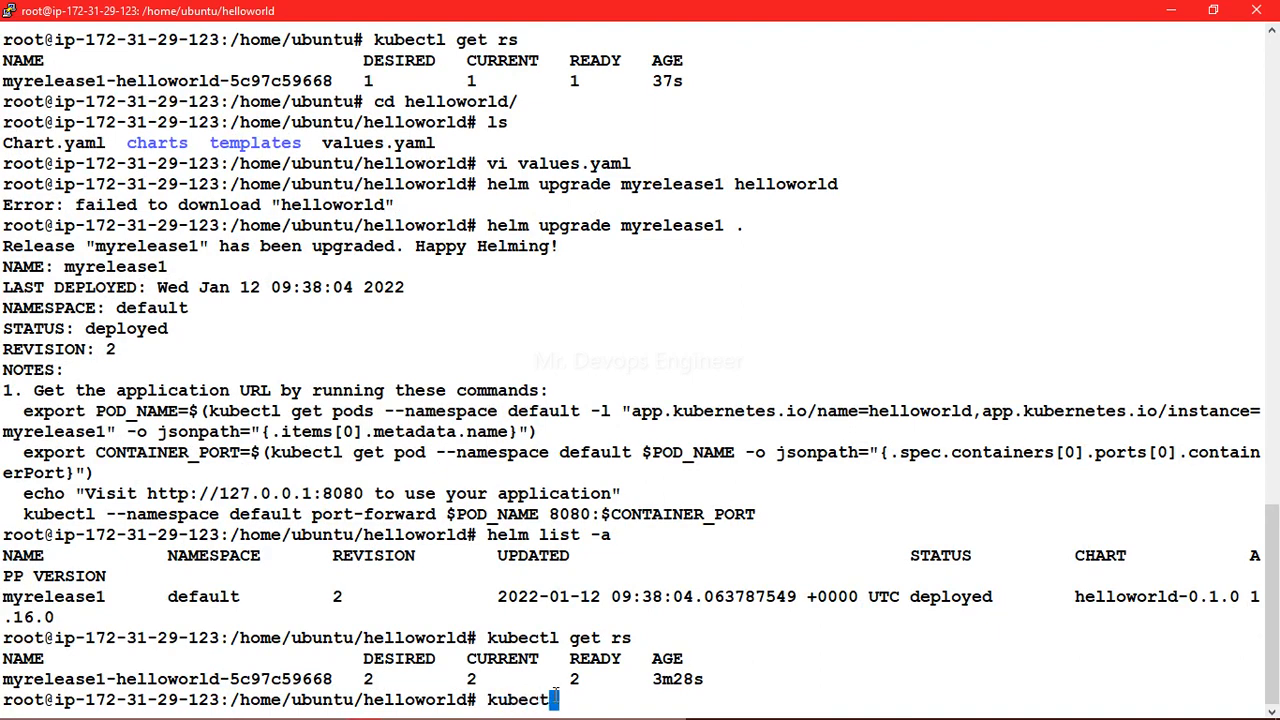
Run kubectl get all and mark the myrelease1-helloworld service among two running pods.
text(get all)
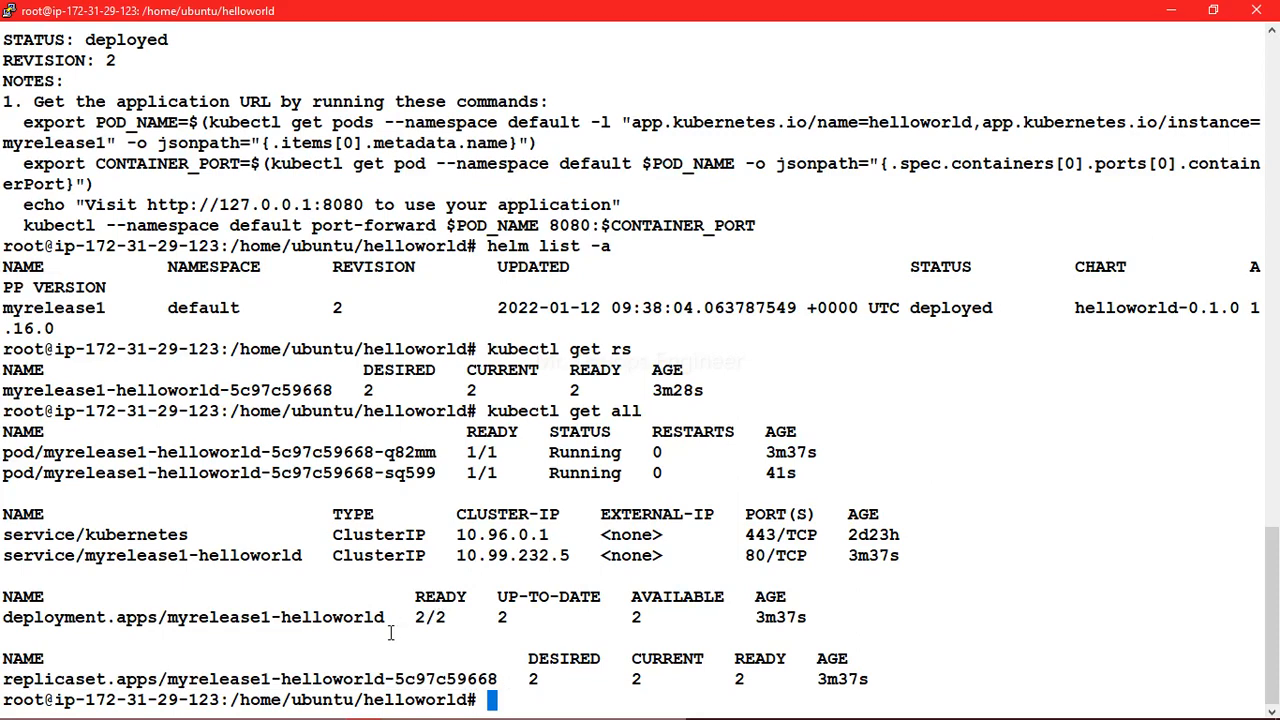
double_click(216, 556)
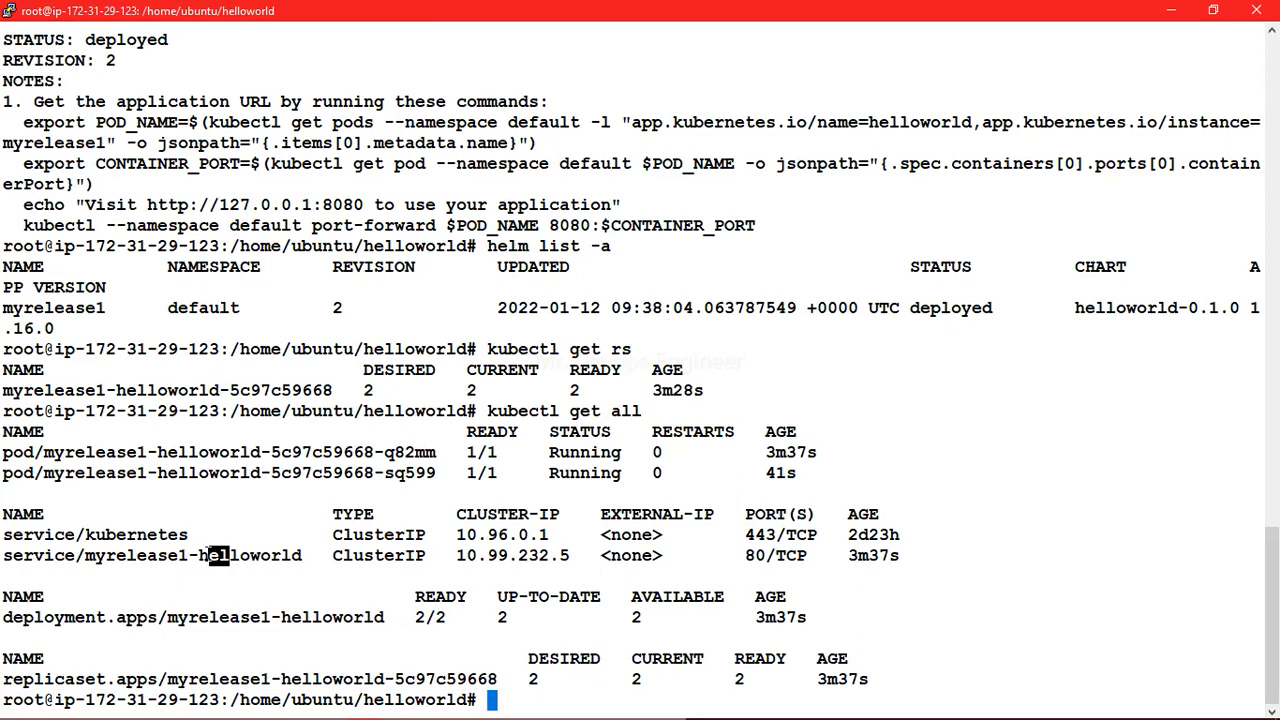